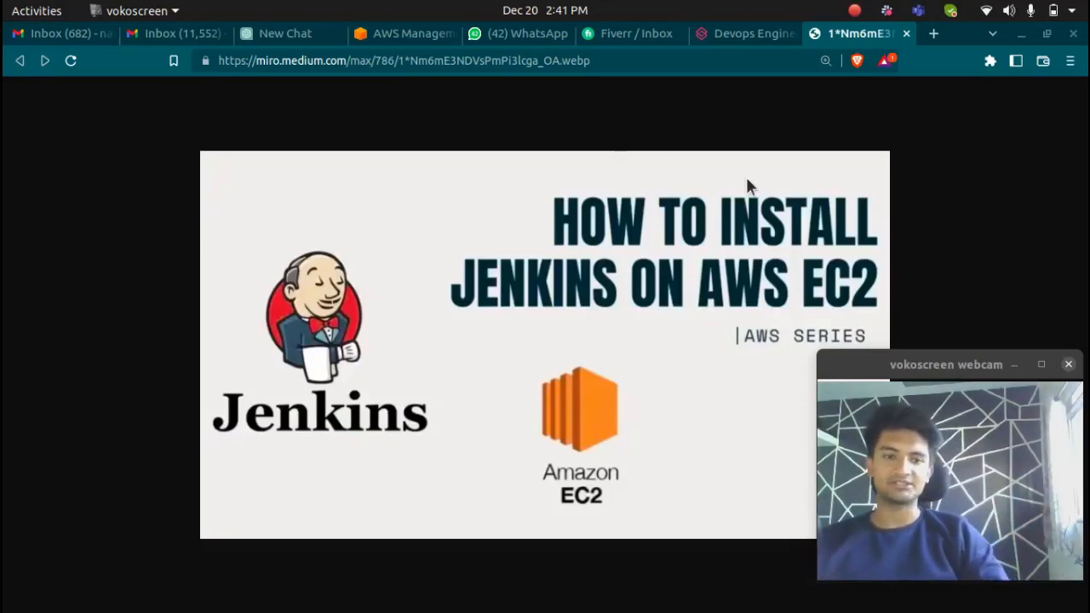
pyautogui.moveTo(545, 298)
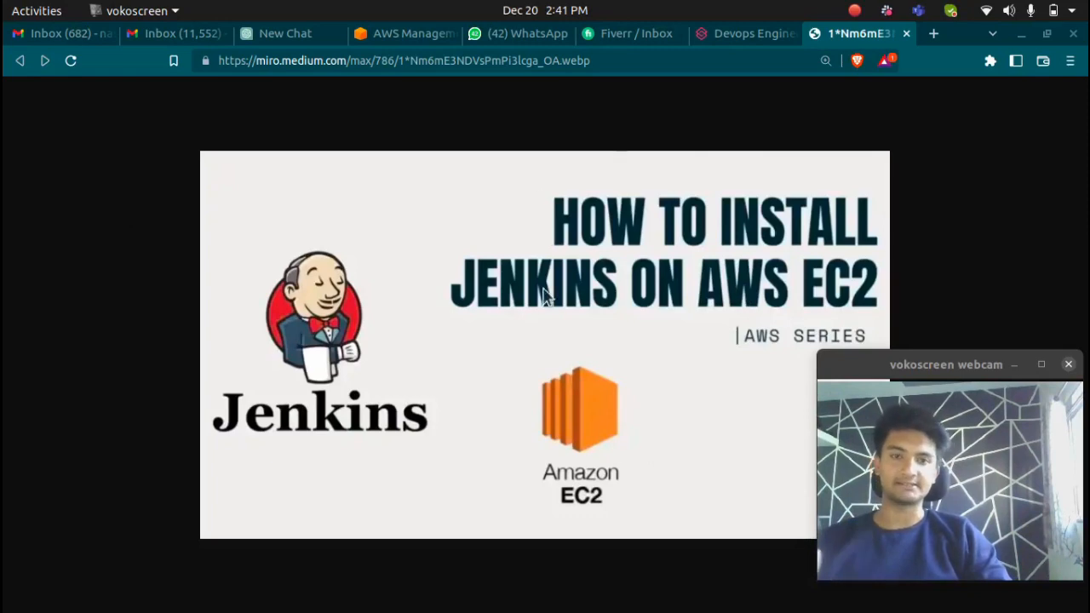
# - Switch to the AWS Management Console tab showing the EC2 dashboard
pyautogui.click(404, 33)
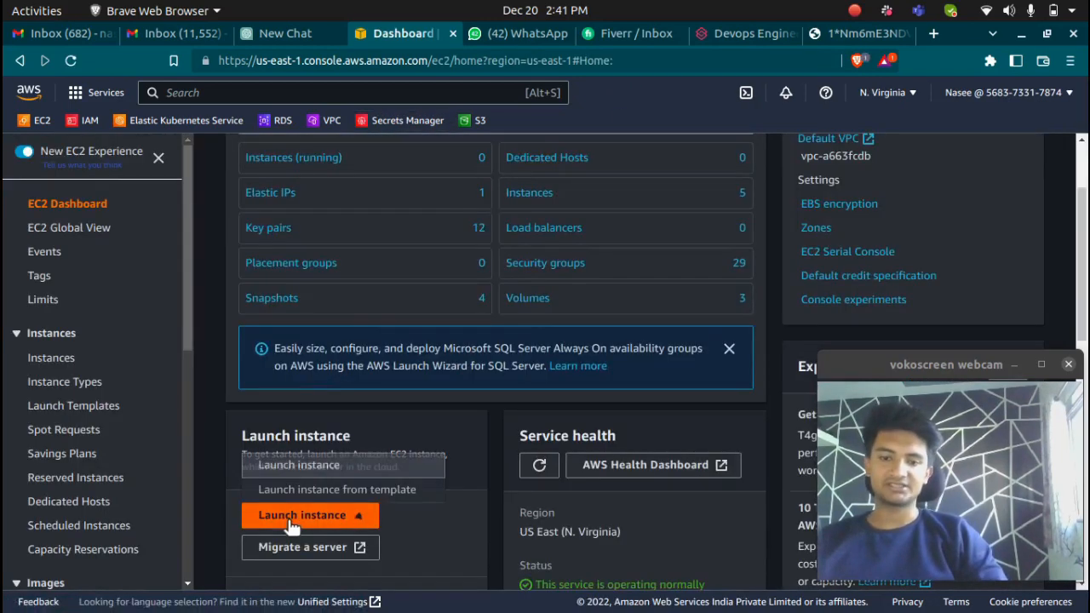
# - Start a new instance named 'jenkins' with Amazon Linux 2 and t2.micro, listing key pairs
pyautogui.click(302, 514)
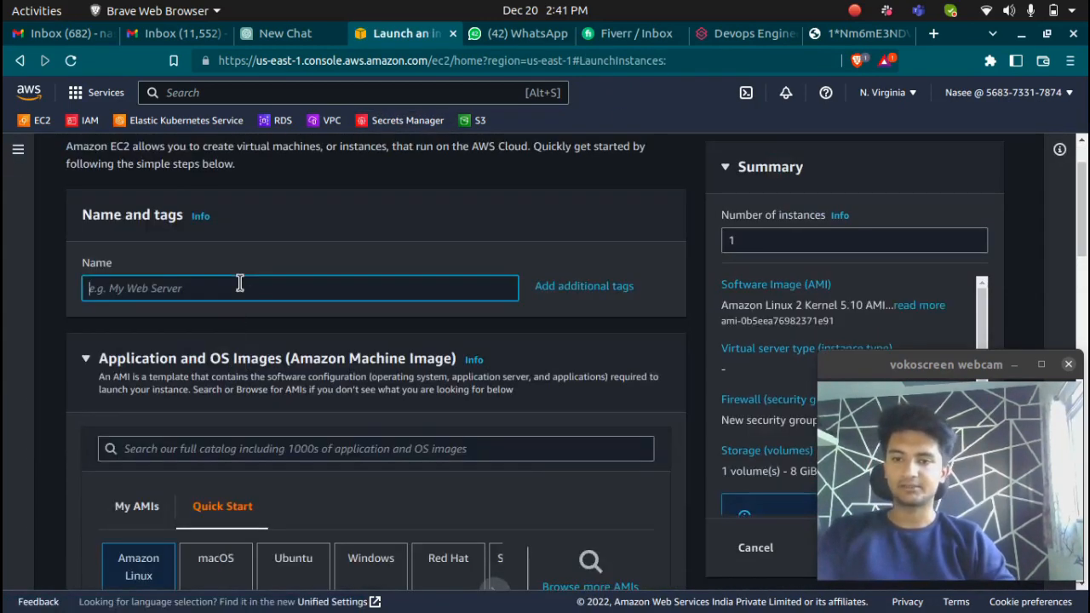
pyautogui.write('jenkik')
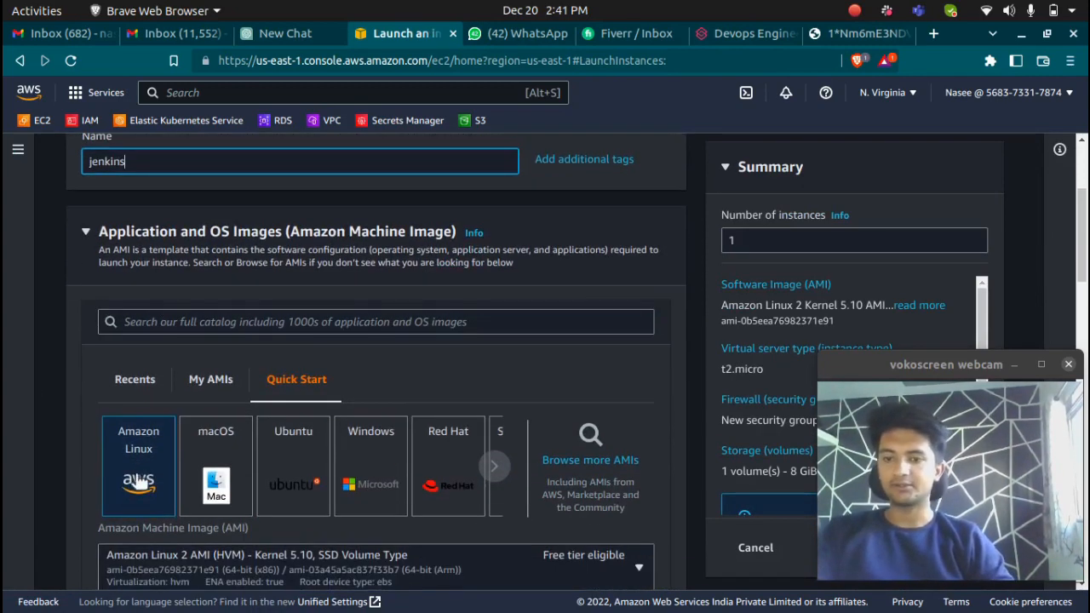
pyautogui.scroll(-3)
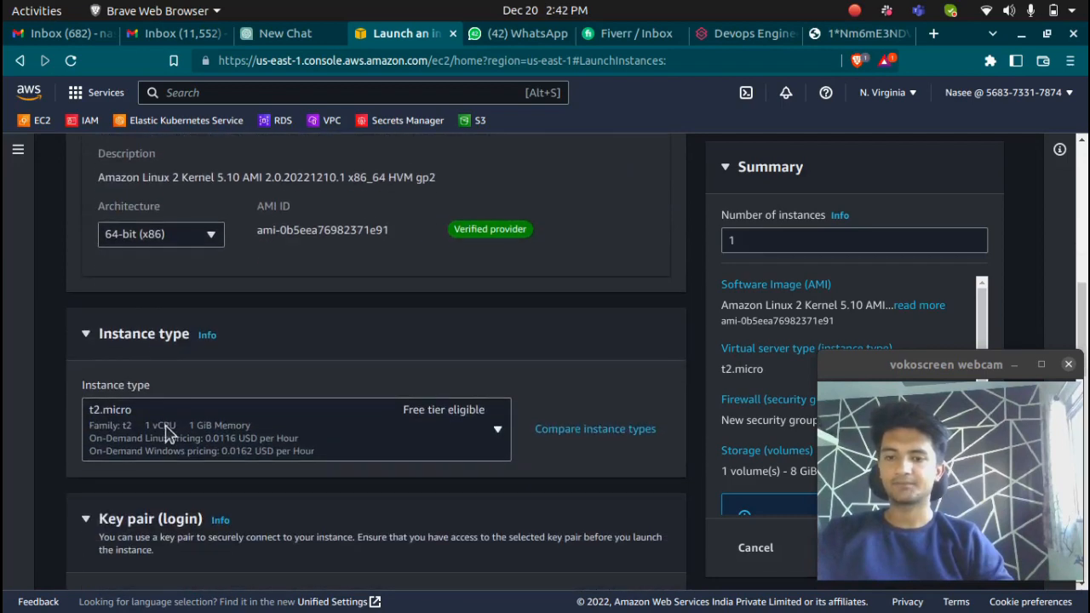
pyautogui.scroll(-3)
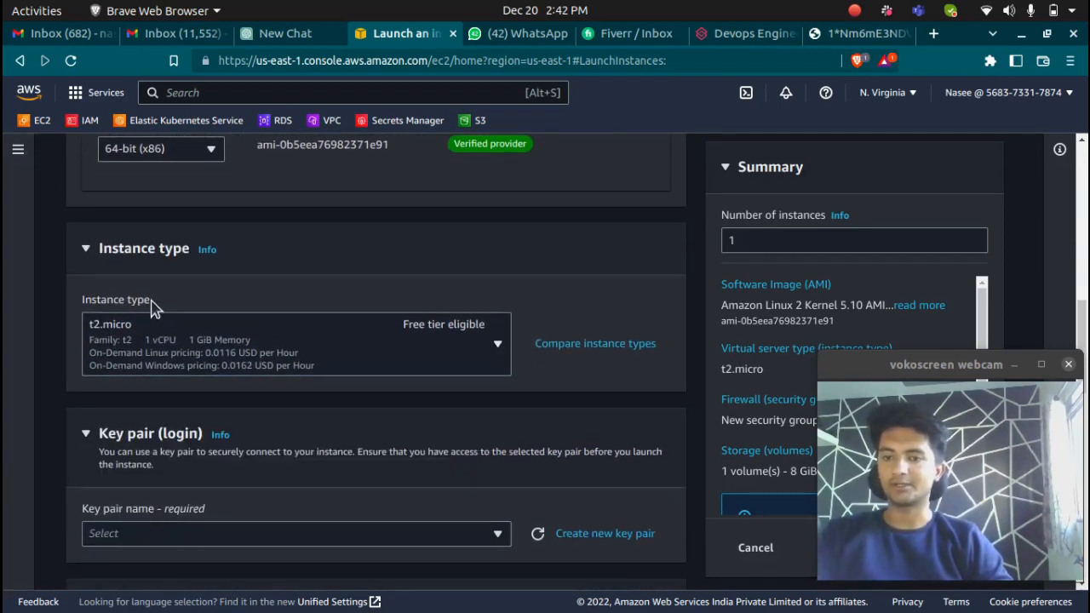
pyautogui.click(295, 533)
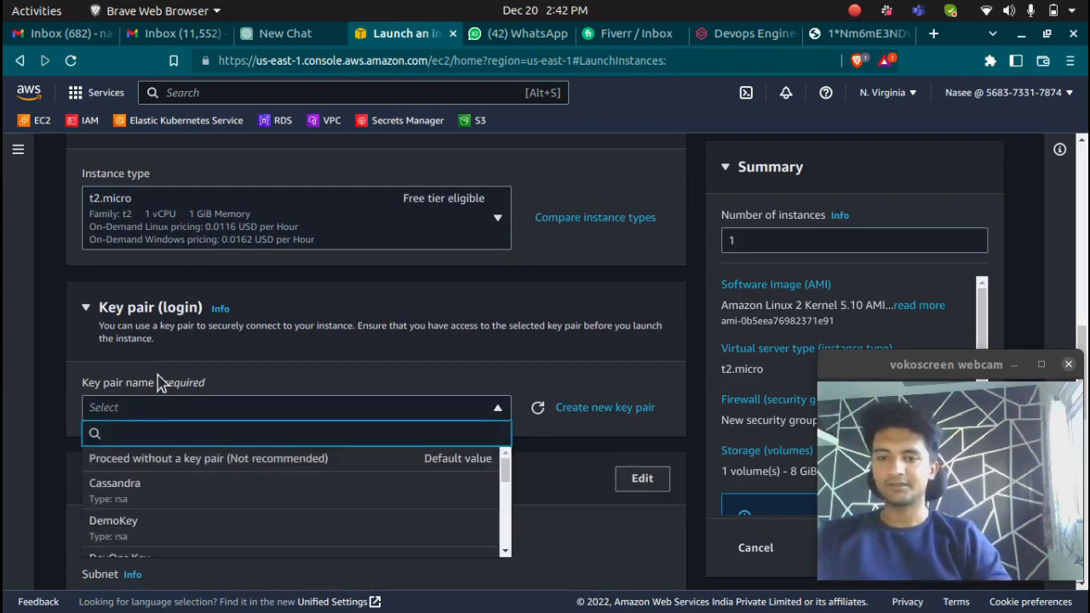
pyautogui.moveTo(189, 357)
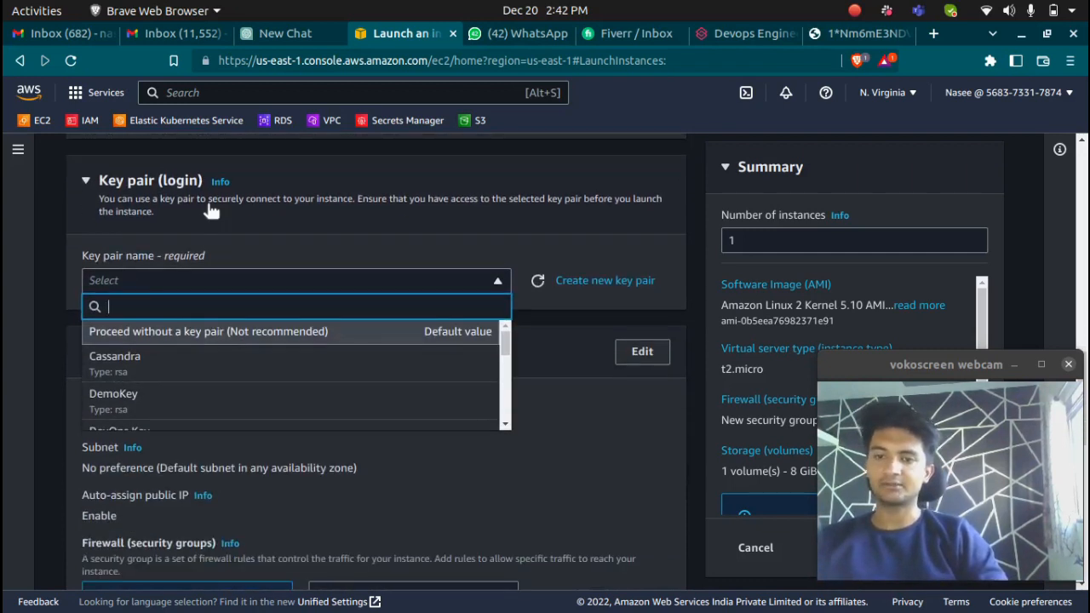
pyautogui.moveTo(630, 290)
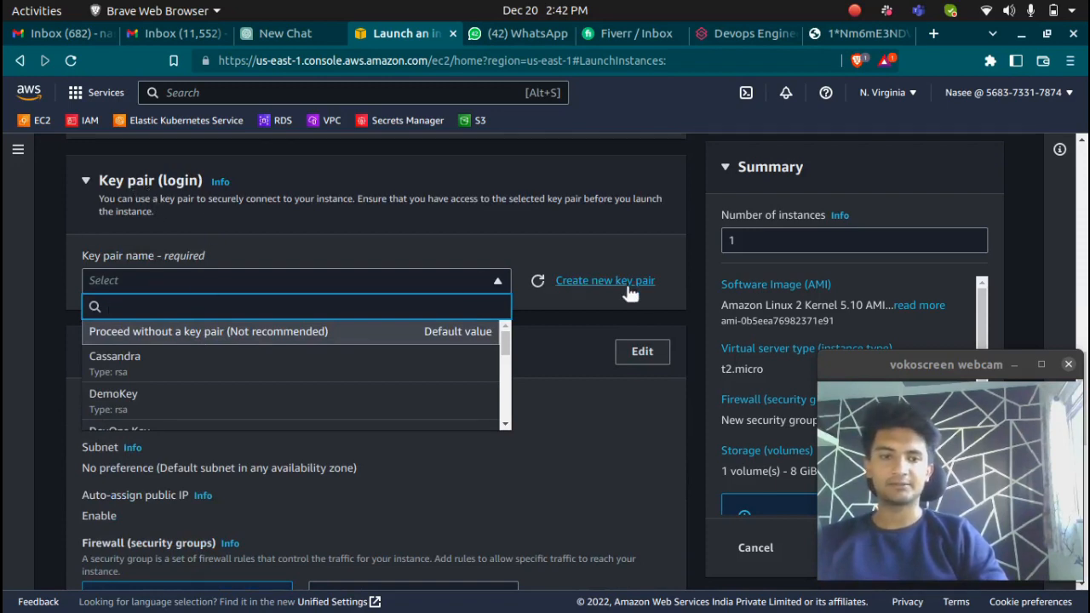
# - Create the RSA key pair 'Jenkinskeys' and save its .pem file to Documents
pyautogui.click(605, 280)
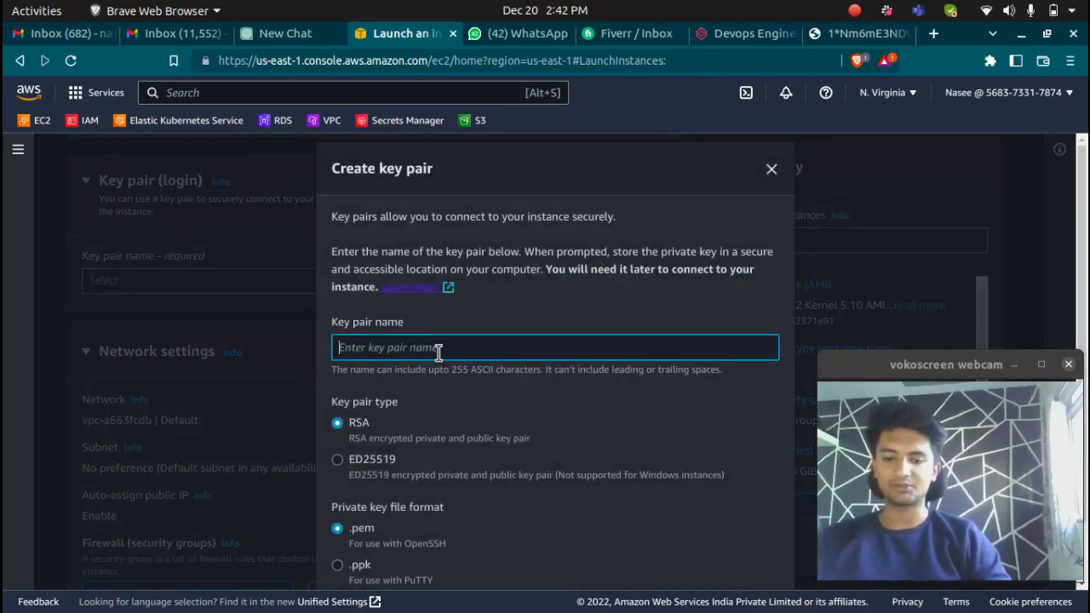
pyautogui.write('Jenkins')
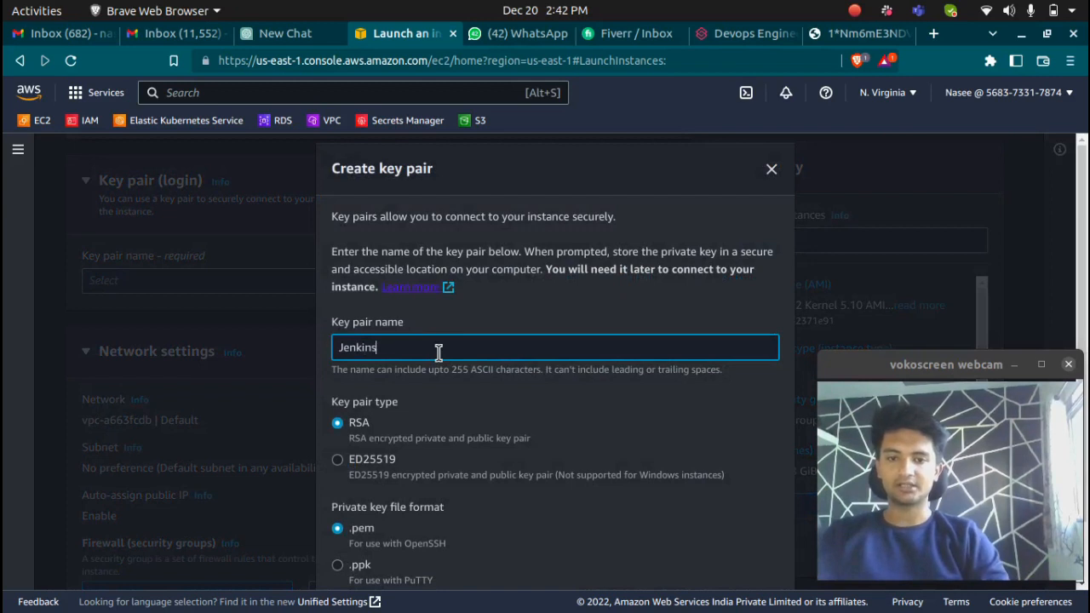
pyautogui.write('keys')
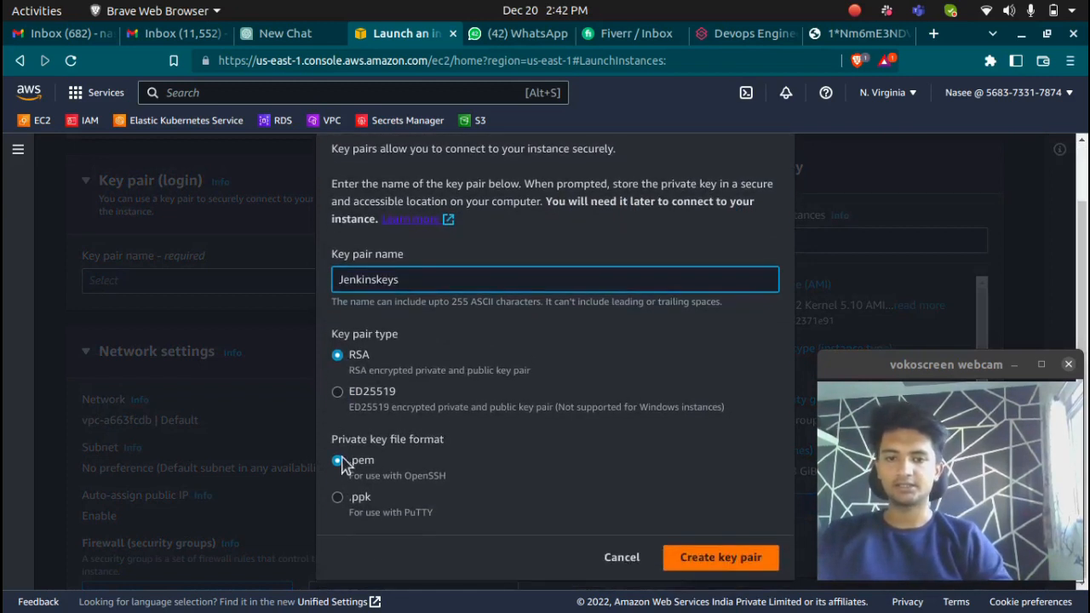
pyautogui.moveTo(377, 468)
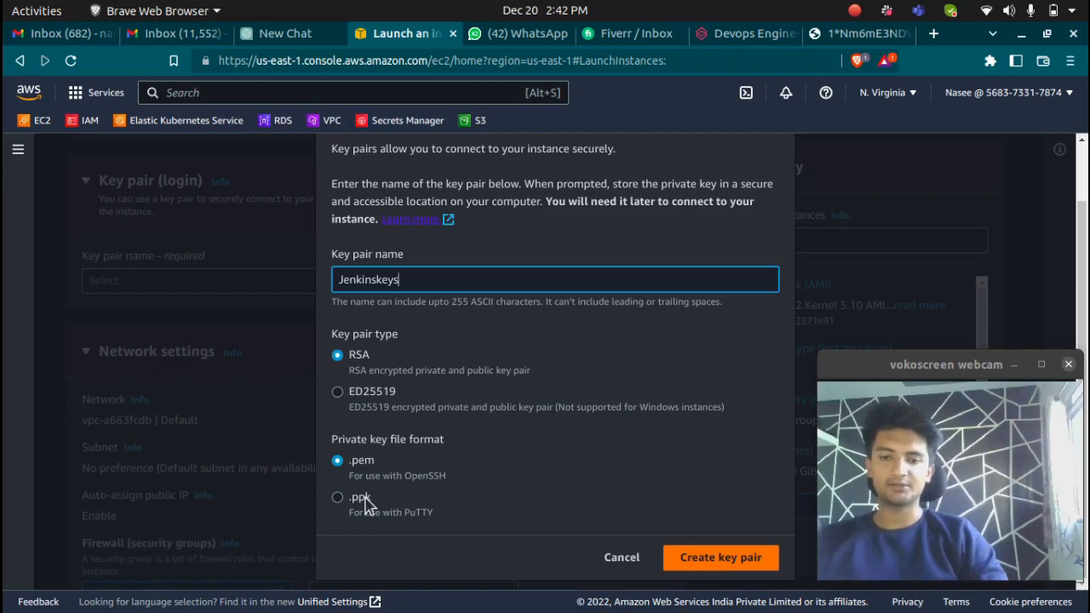
pyautogui.moveTo(340, 460)
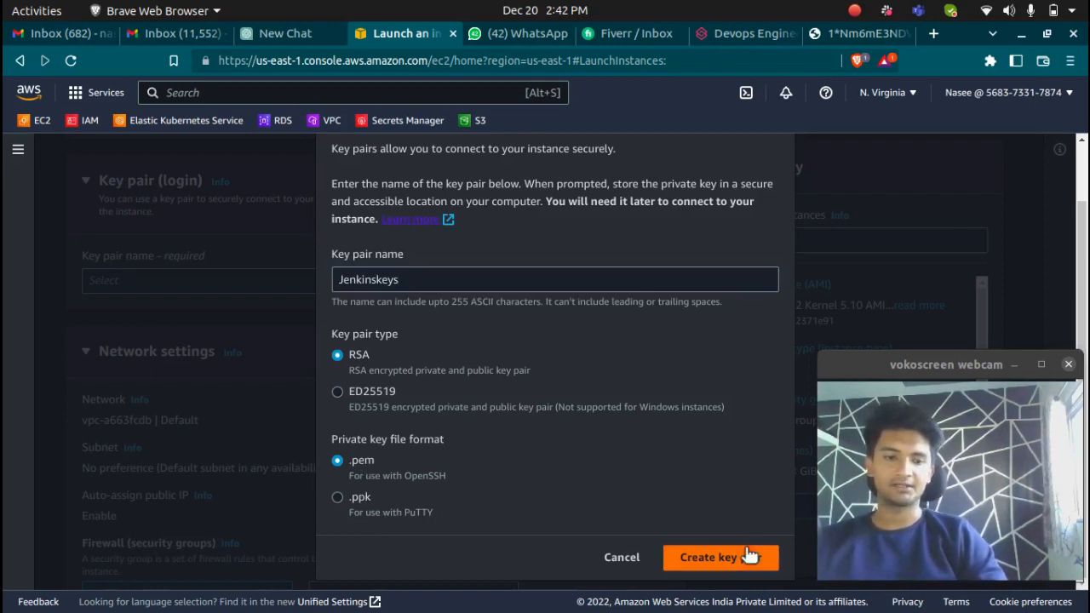
pyautogui.click(708, 557)
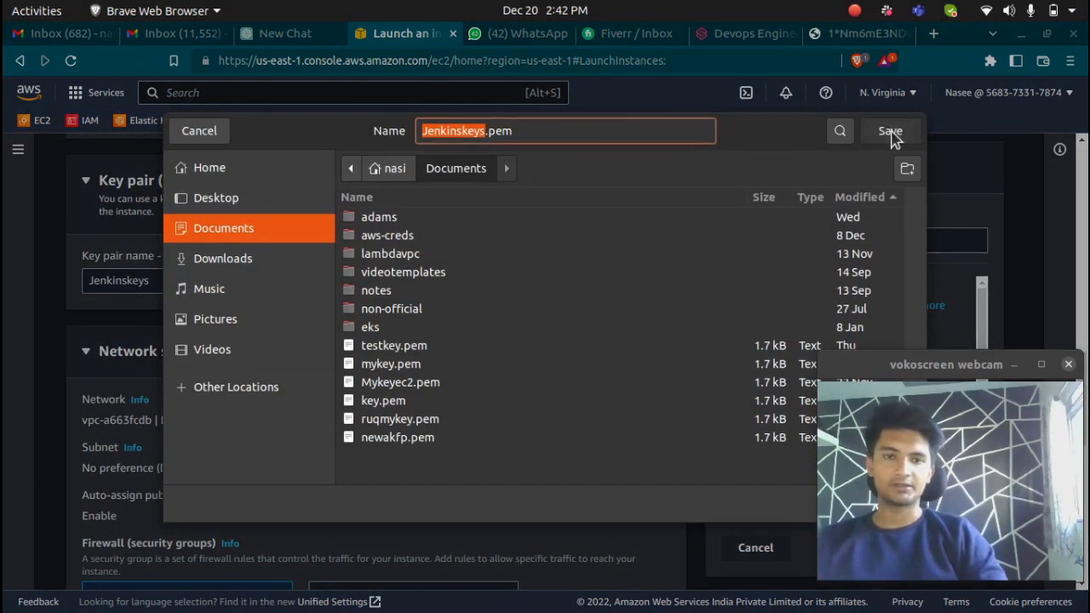
pyautogui.click(889, 130)
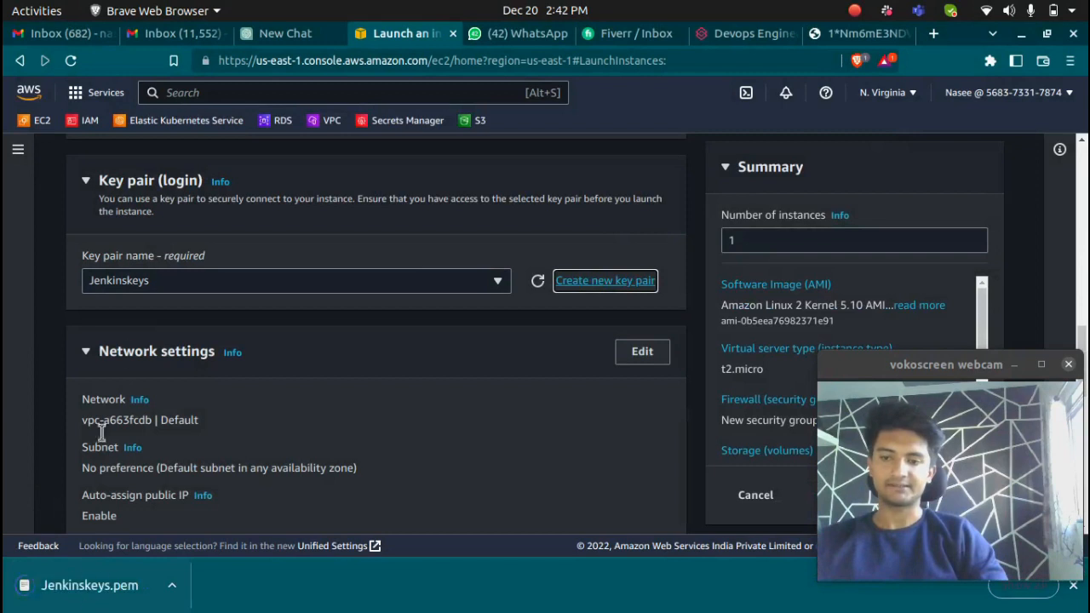
# - Choose the existing security group 'Web for CG tutorial' and launch the instance
pyautogui.scroll(-3)
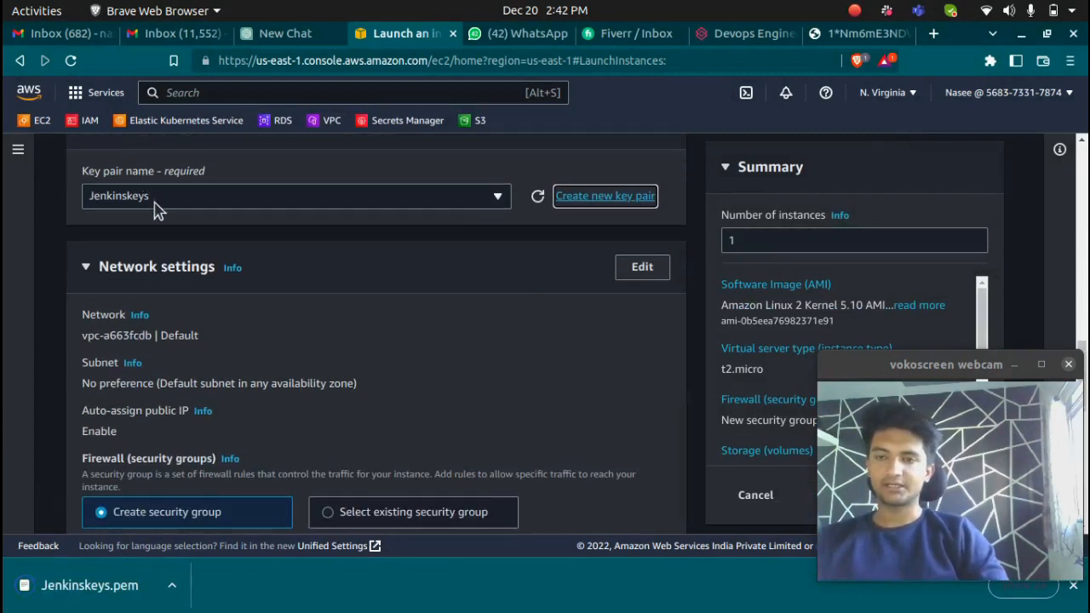
pyautogui.scroll(-3)
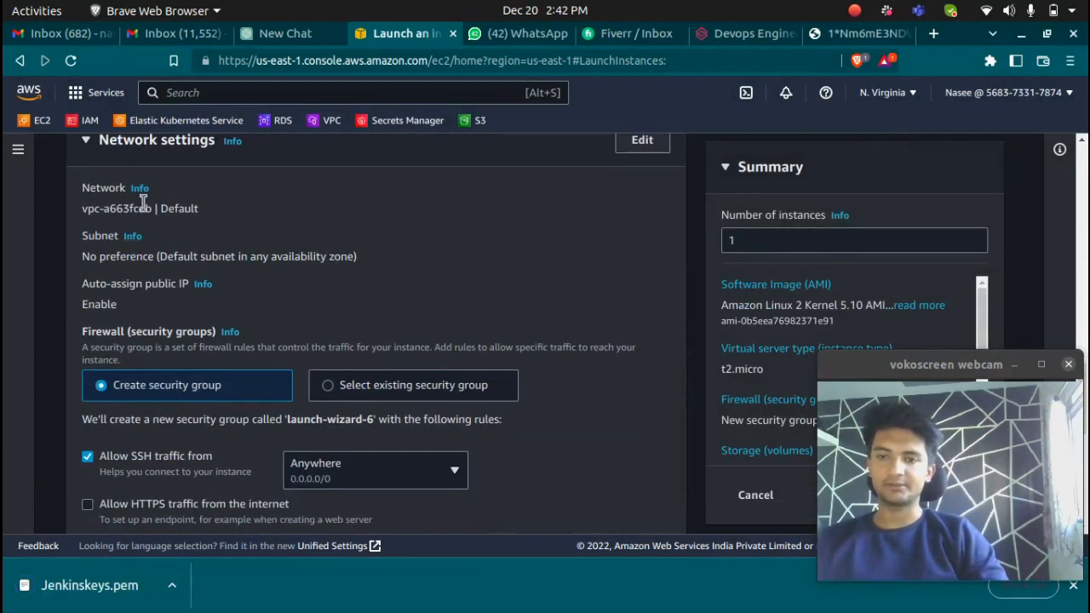
pyautogui.moveTo(111, 276)
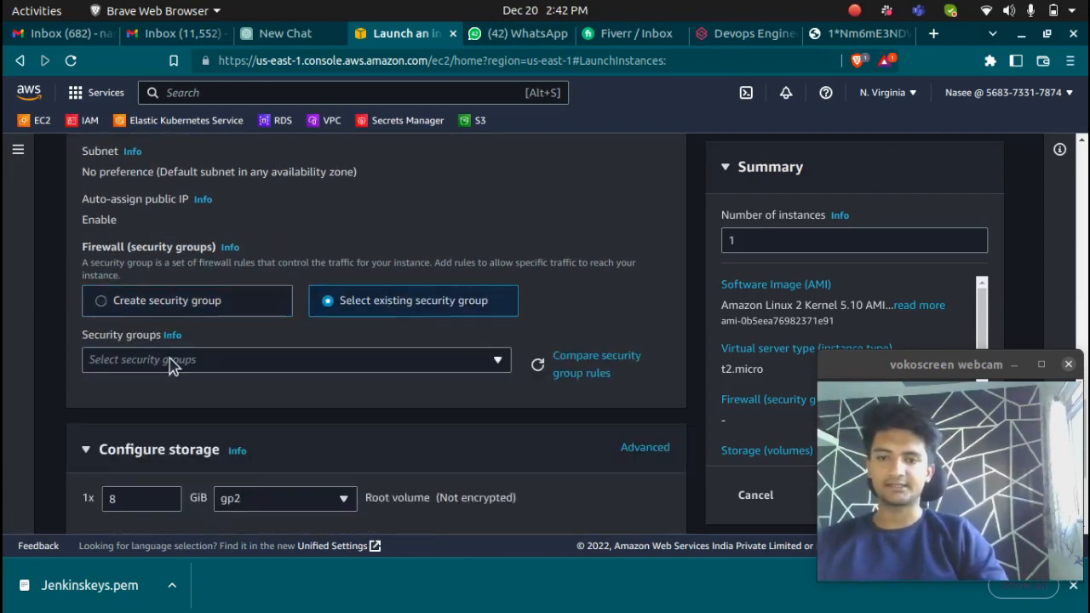
pyautogui.click(297, 359)
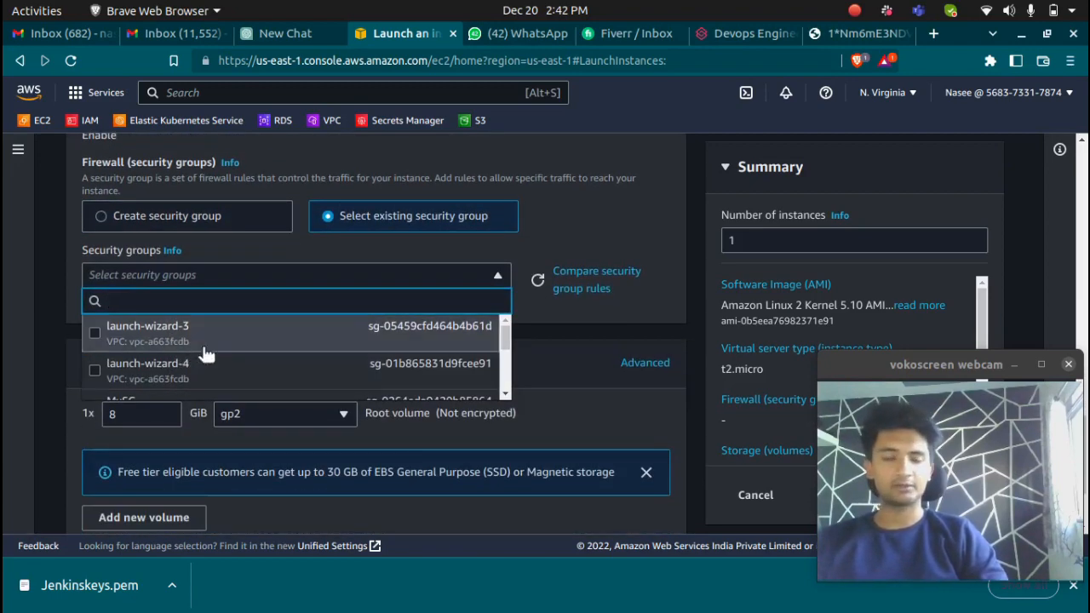
pyautogui.scroll(-3)
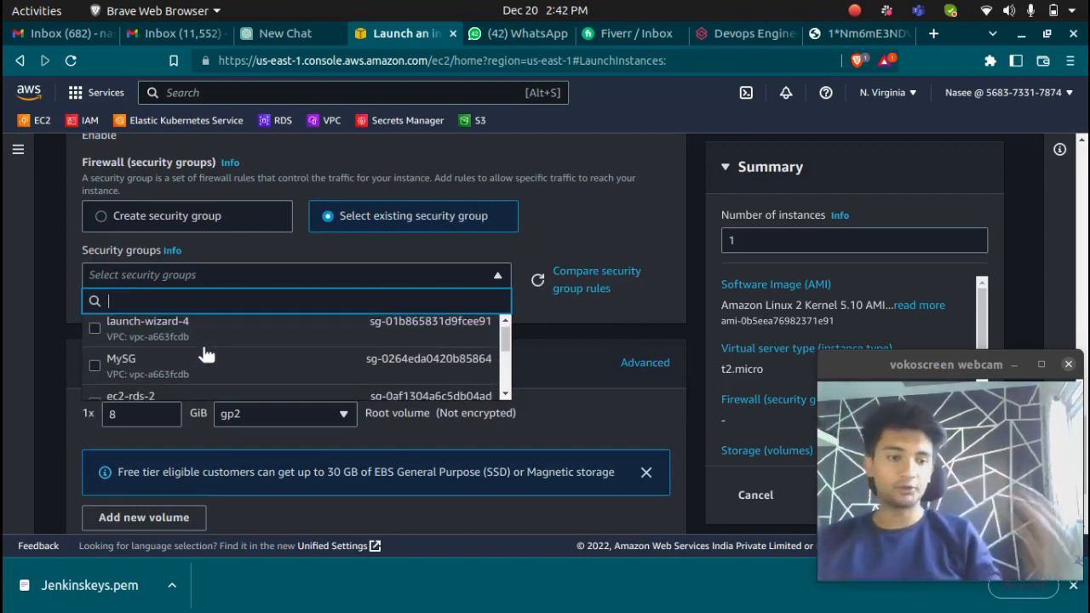
pyautogui.scroll(-3)
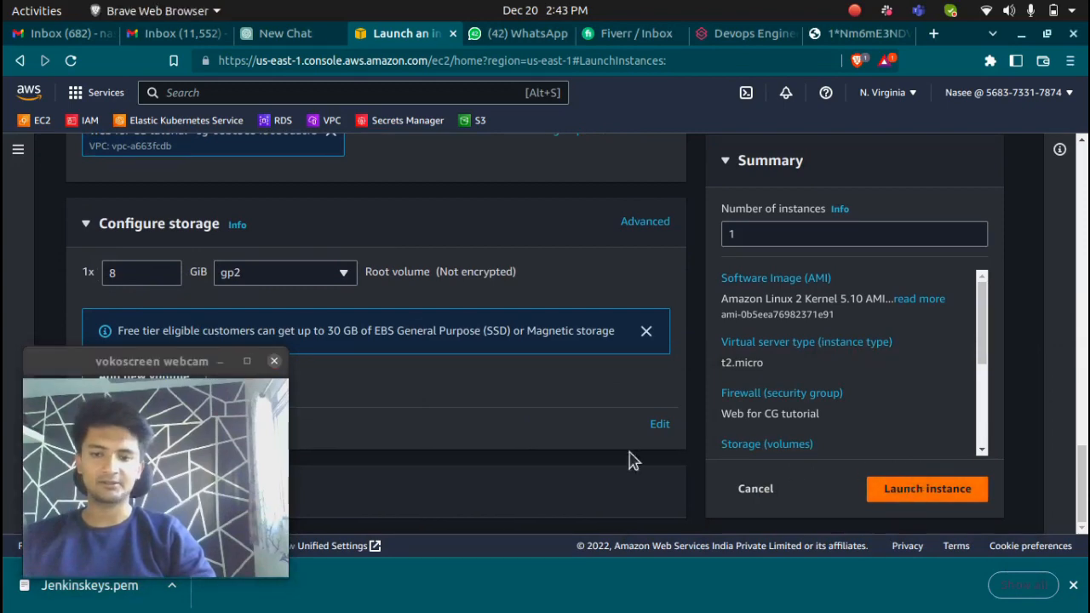
pyautogui.click(926, 488)
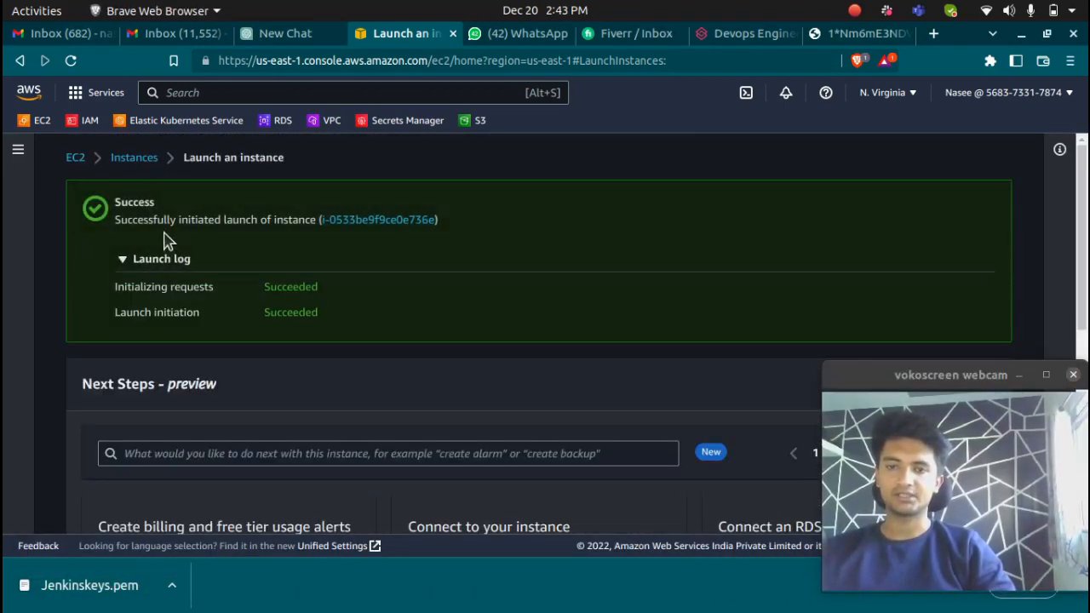
# - Connect to the jenkins instance through EC2 Instance Connect as ec2-user
pyautogui.click(378, 219)
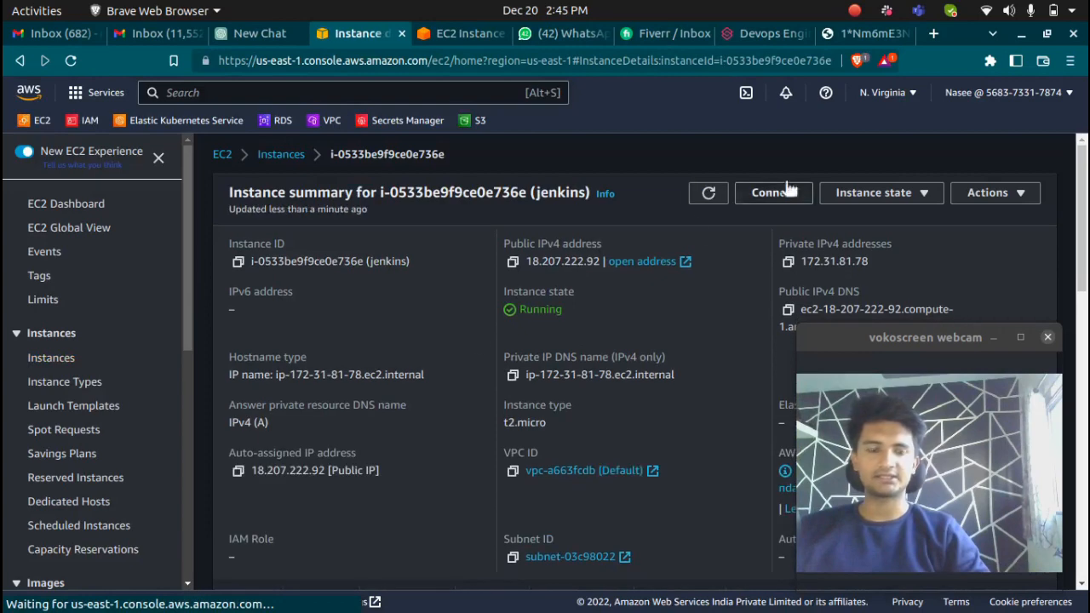
pyautogui.click(770, 193)
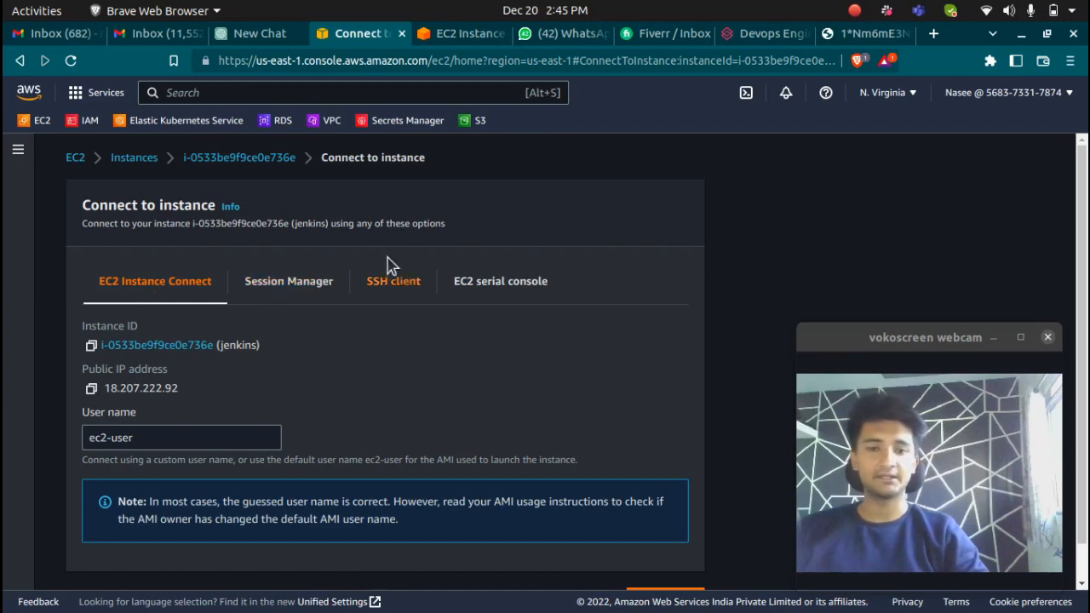
pyautogui.scroll(-3)
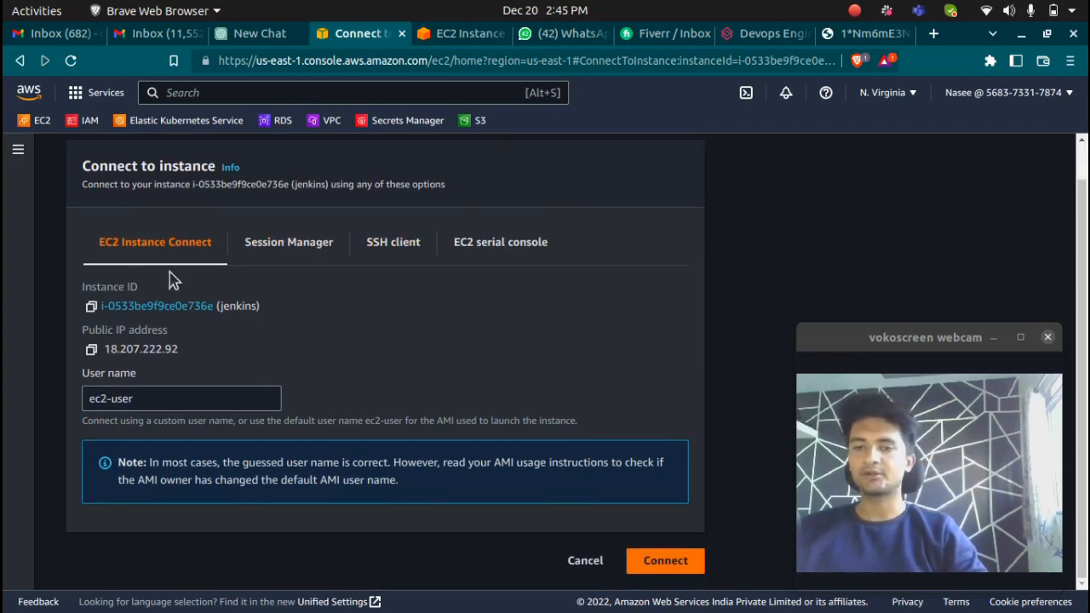
pyautogui.click(665, 560)
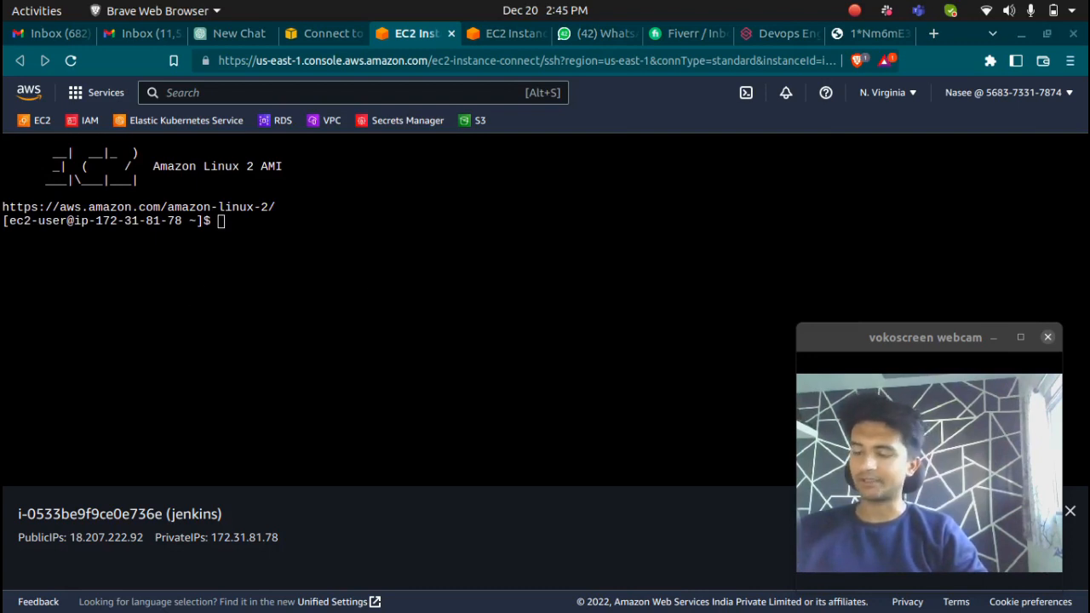
# - Run 'sudo yum update -y' and download jenkins.repo into /etc/yum.repos.d
pyautogui.write('sudo yum update -y')
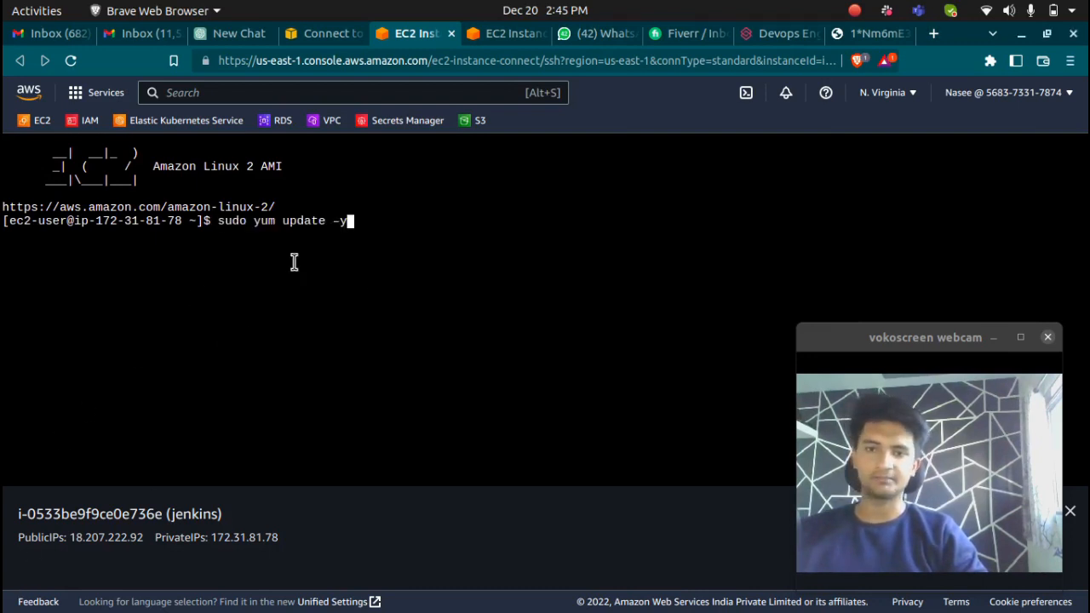
pyautogui.press('Return')
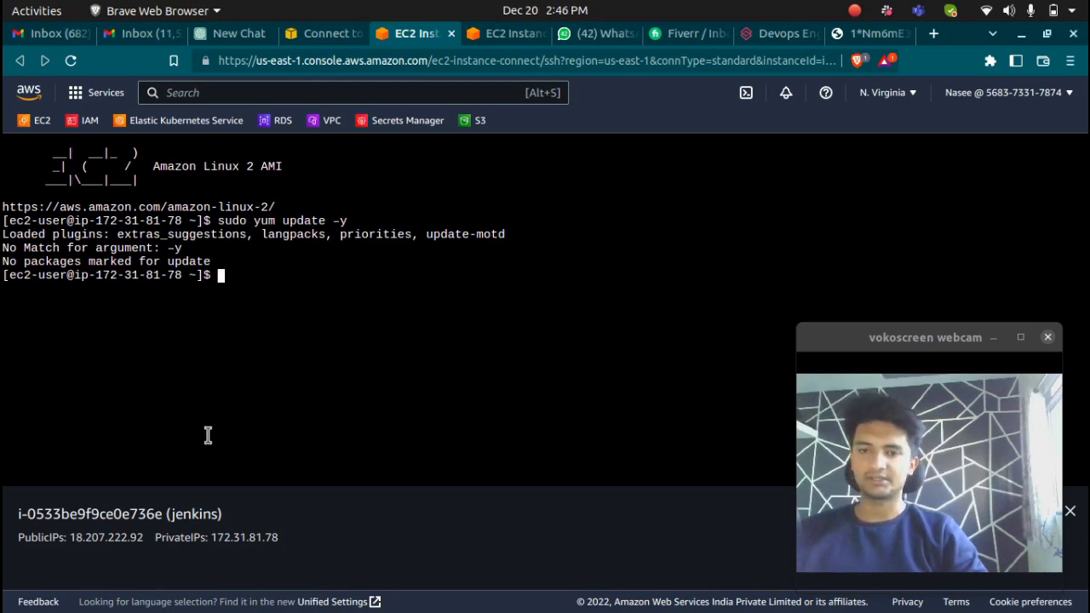
pyautogui.write('sudo wget -O /etc/yum.repos.d/jenkins.repo \\')
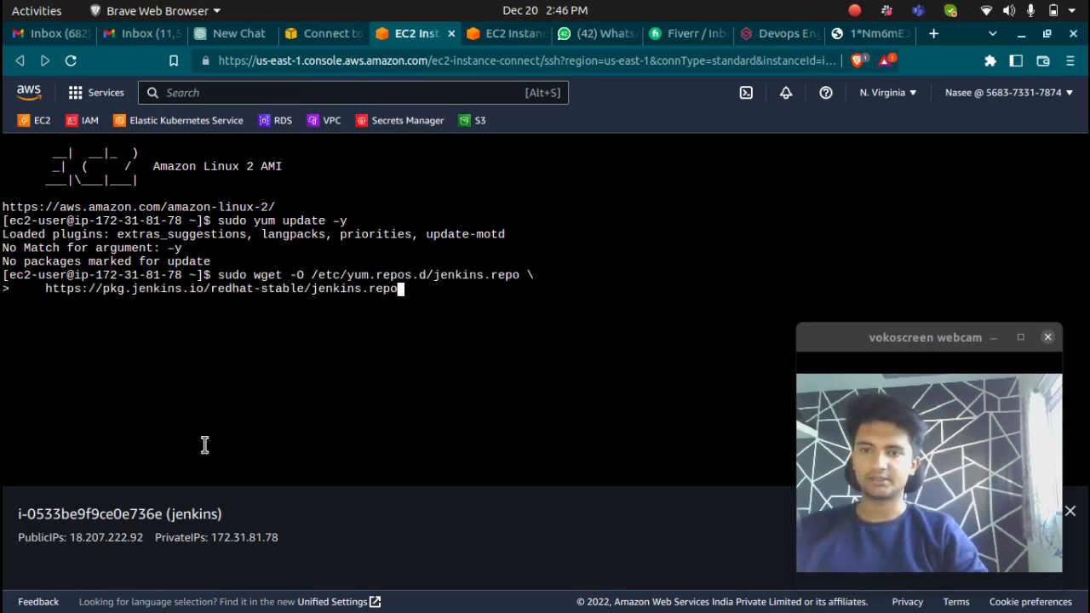
pyautogui.press('Return')
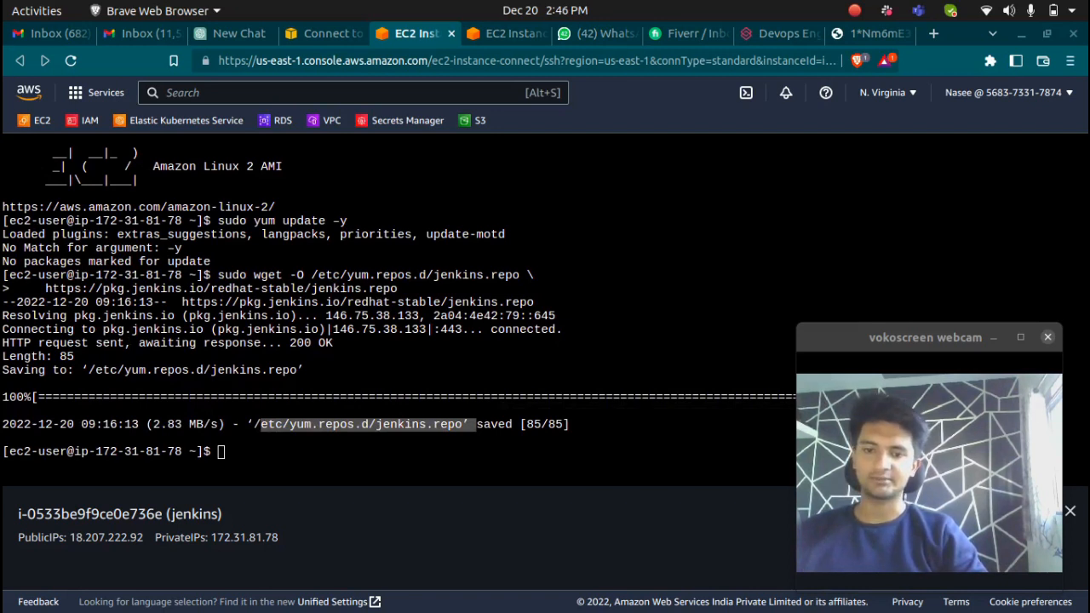
# - Import the Jenkins signing key and install Jenkins with 'sudo yum install jenkins -y'
pyautogui.write('sudo rpm --import https://pkg.jenkins.io/redhat-stable/jenkins.io.key')
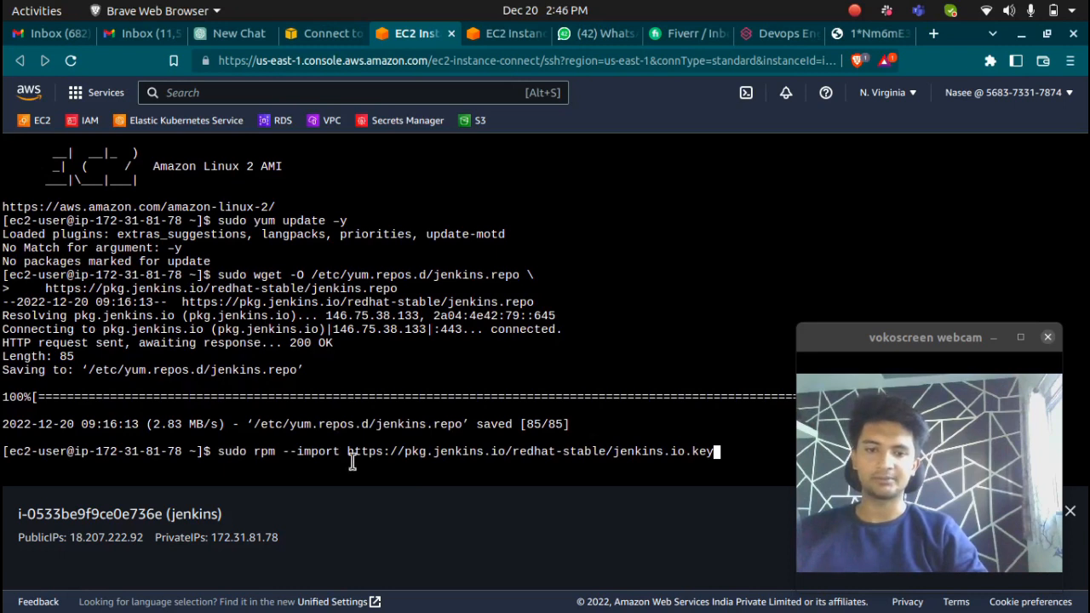
pyautogui.press('Return')
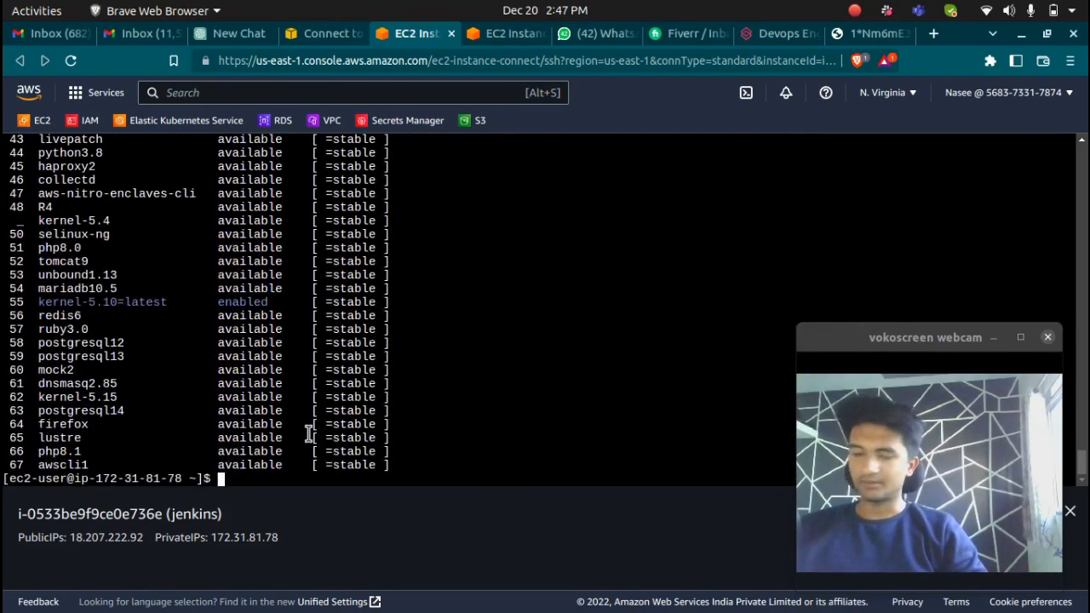
pyautogui.write('sudo yum install jenkins -y')
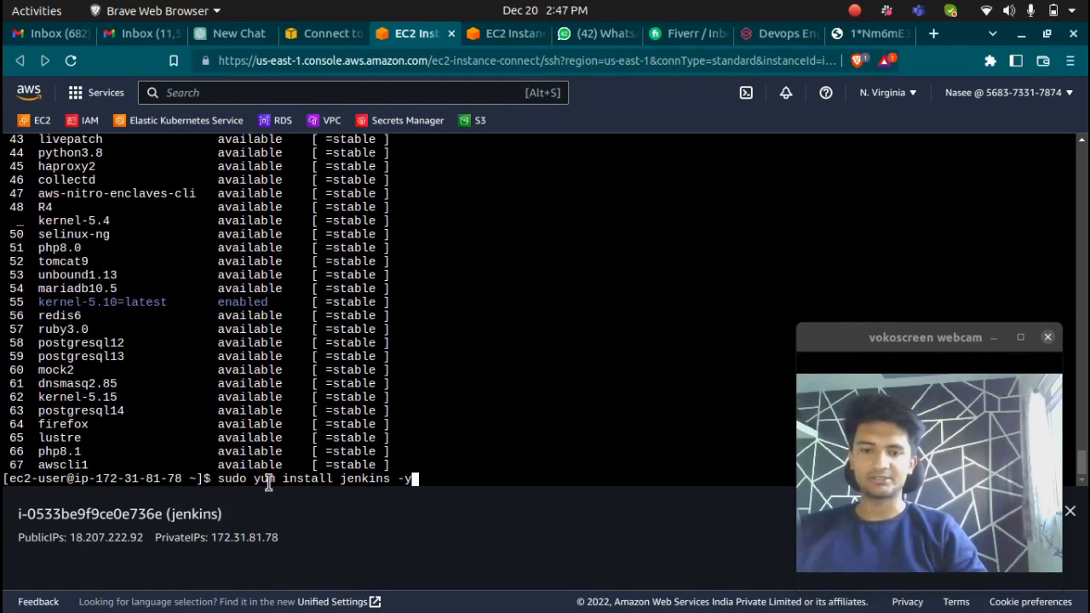
pyautogui.press('Return')
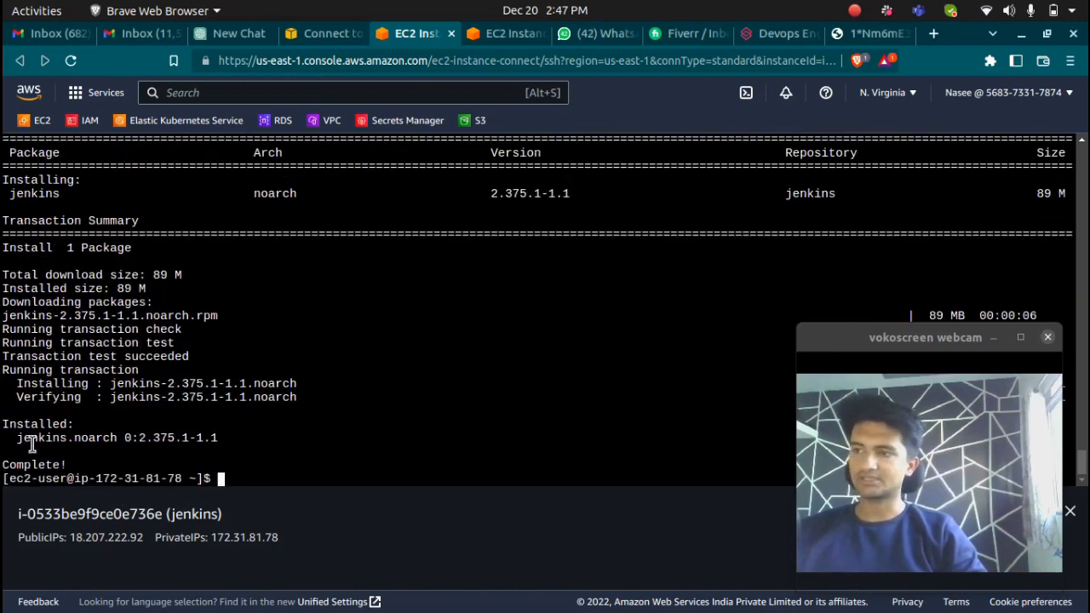
# - Enable, start and check the jenkins service, then select public IP 18.207.222.92
pyautogui.write('sudo systemctl enable jenkins')
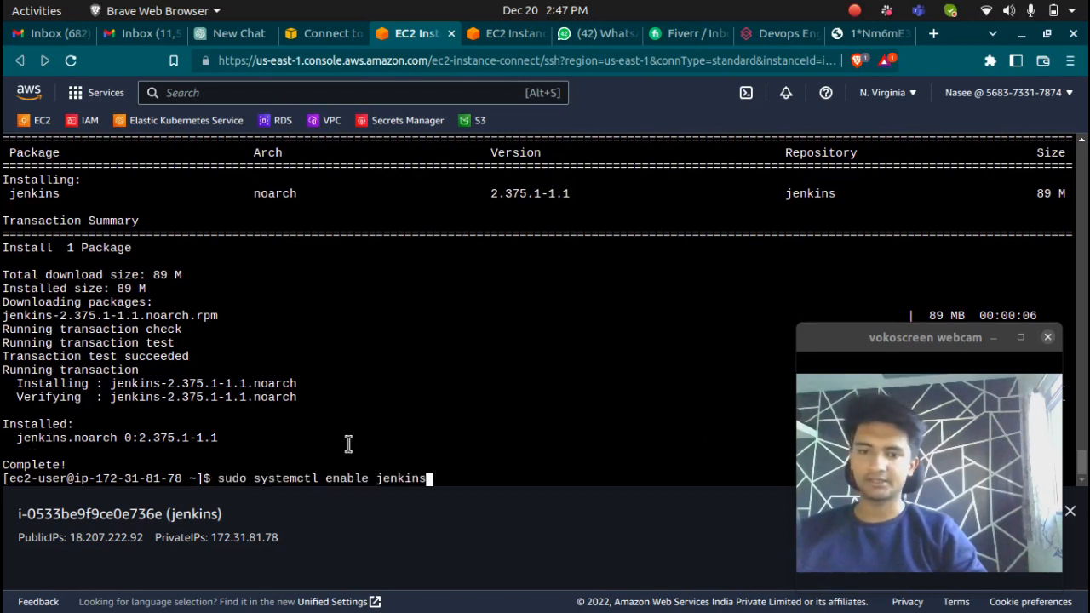
pyautogui.moveTo(408, 498)
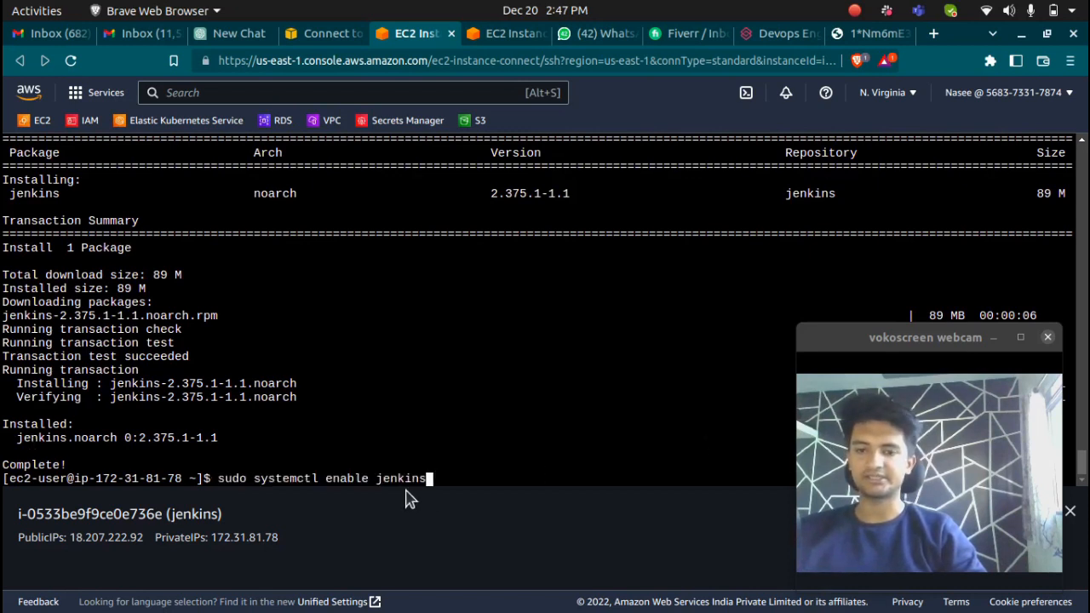
pyautogui.press('Return')
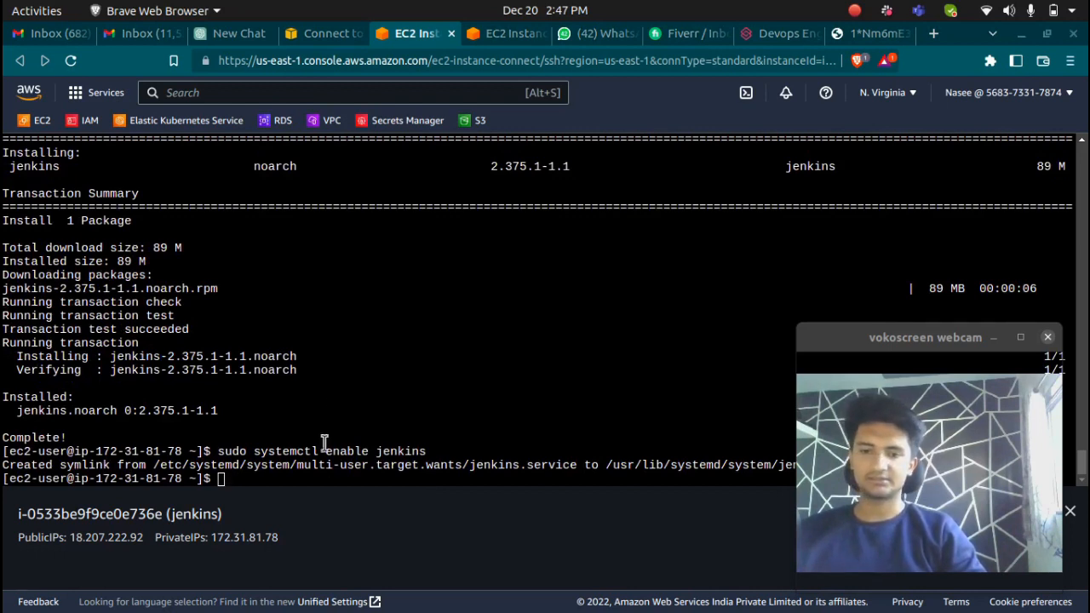
pyautogui.write('sudo systemctl start jenkins')
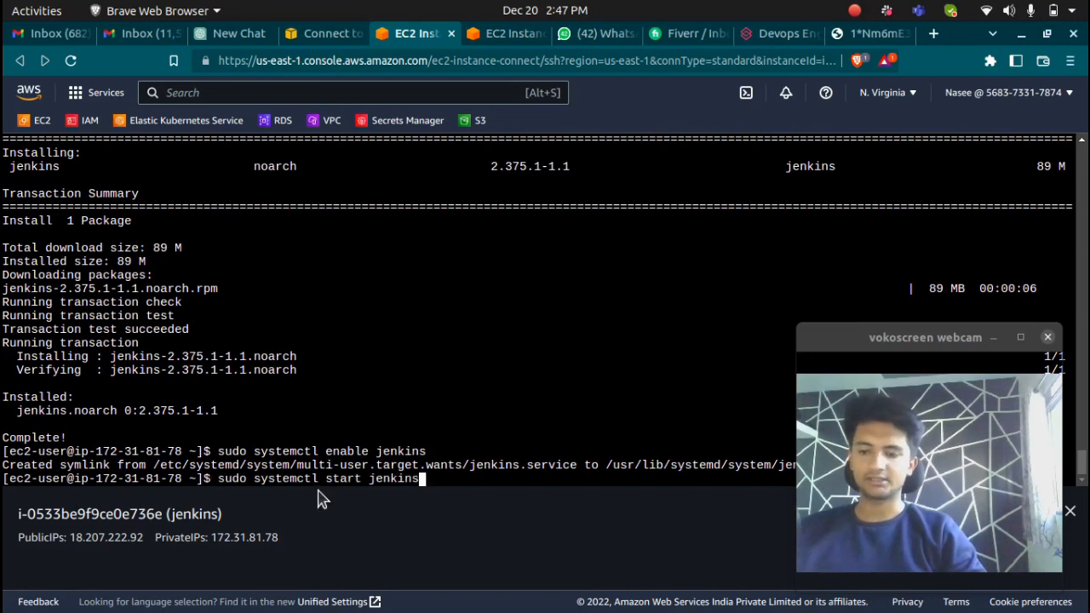
pyautogui.press('Return')
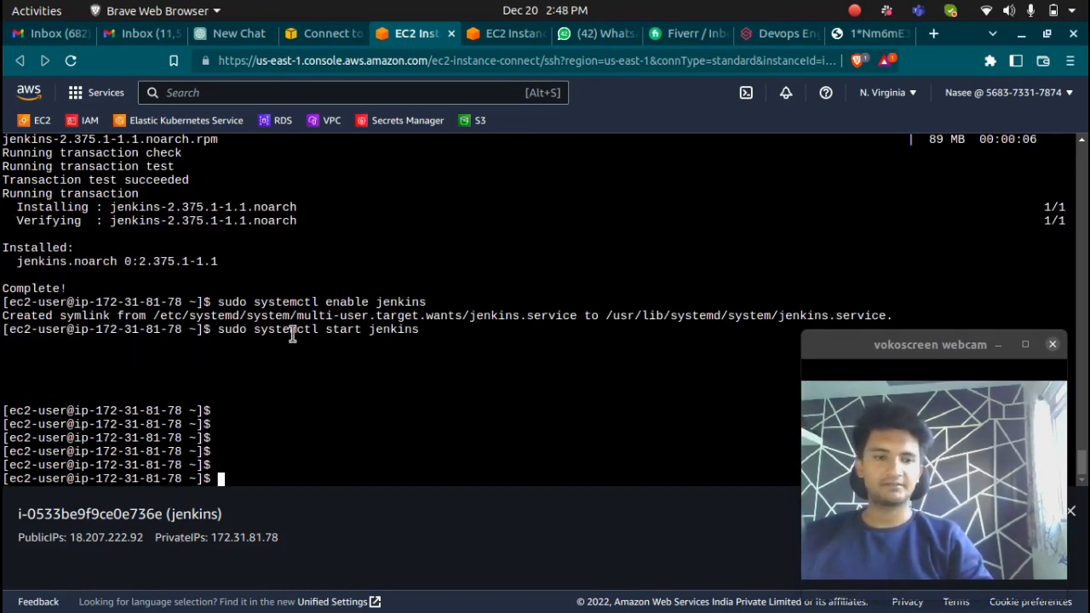
pyautogui.write('sudo systemctl status jenkins')
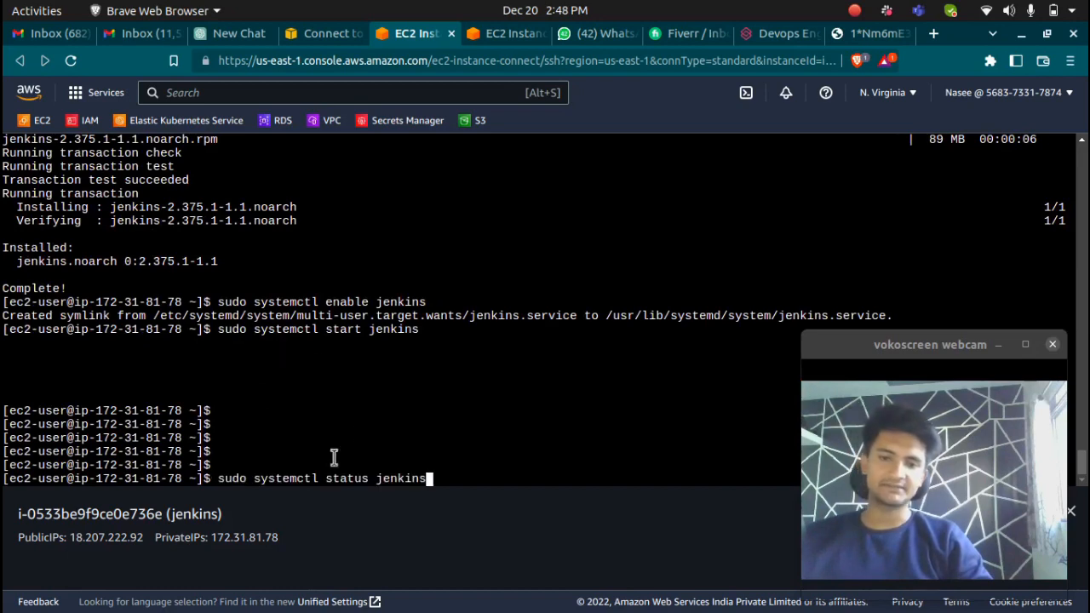
pyautogui.moveTo(338, 474)
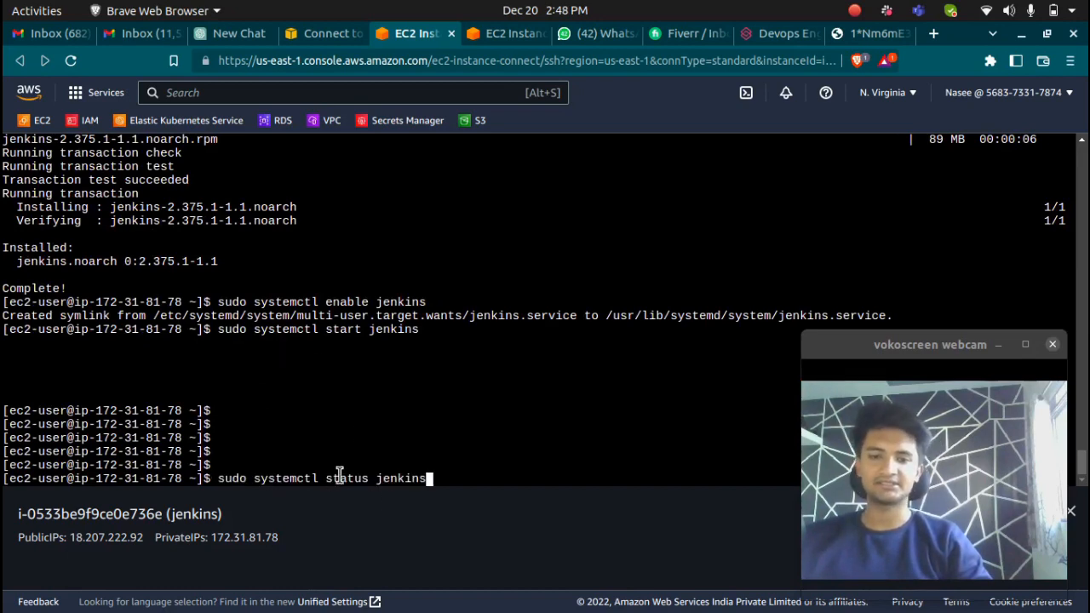
pyautogui.press('Return')
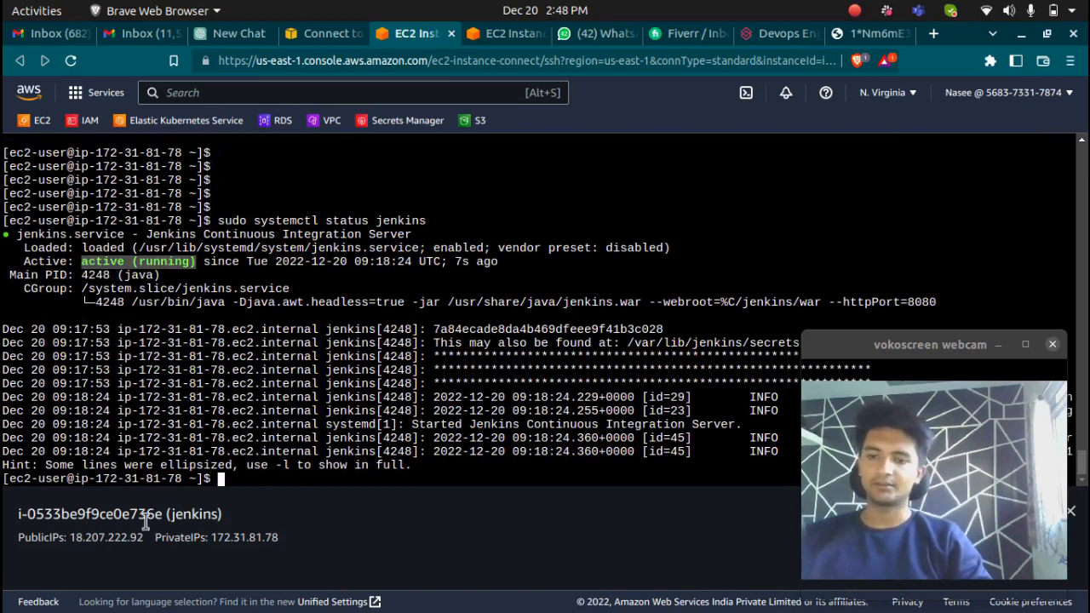
pyautogui.doubleClick(105, 537)
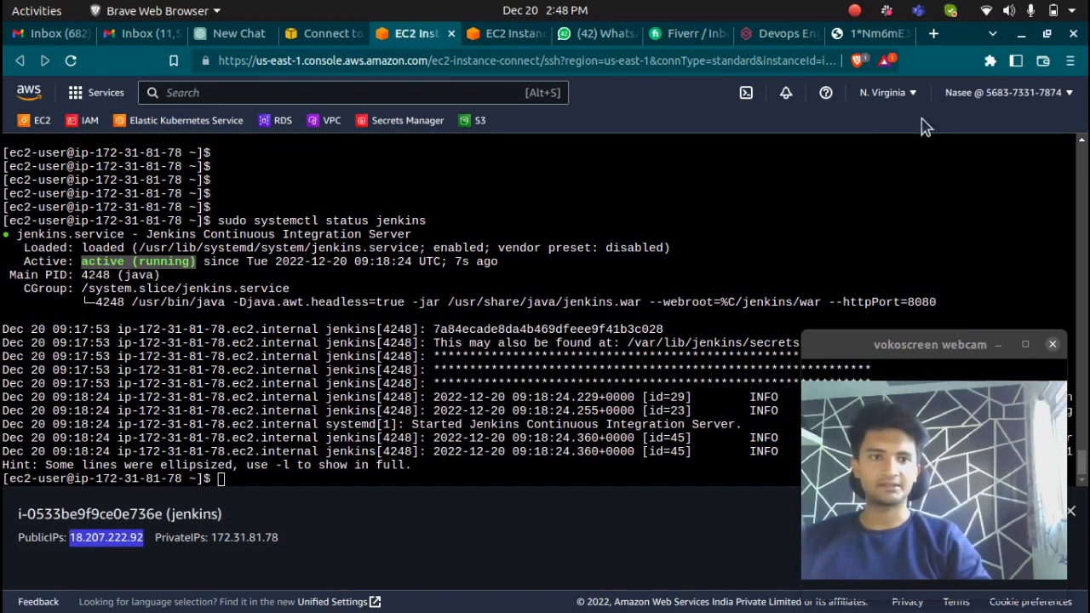
# - Load 18.207.222.92:8080 in a new tab and select the initialAdminPassword path
pyautogui.click(932, 33)
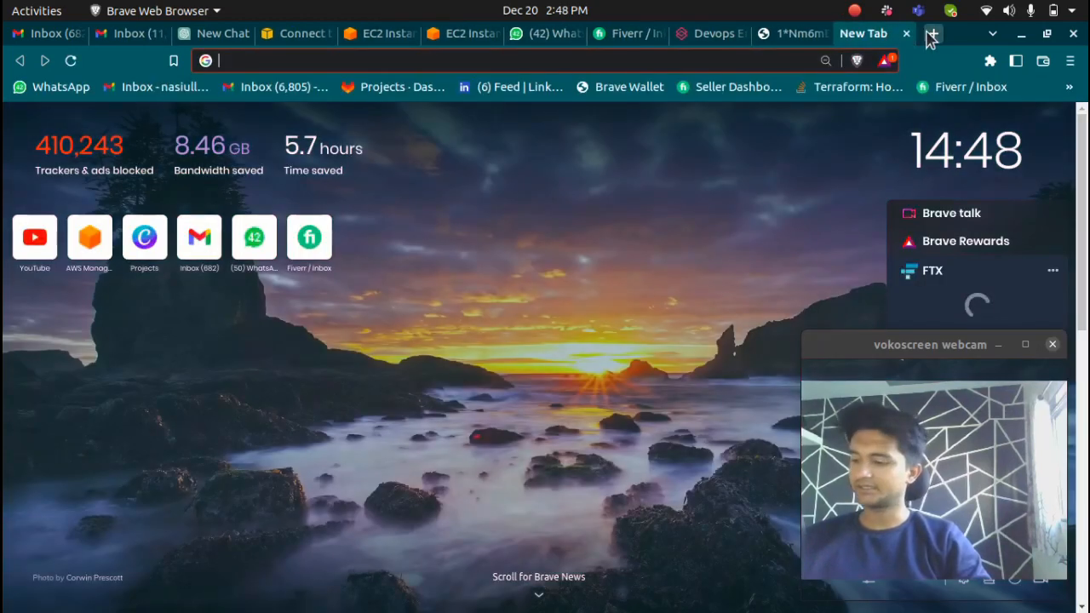
pyautogui.write('18.207.222.92:8-0')
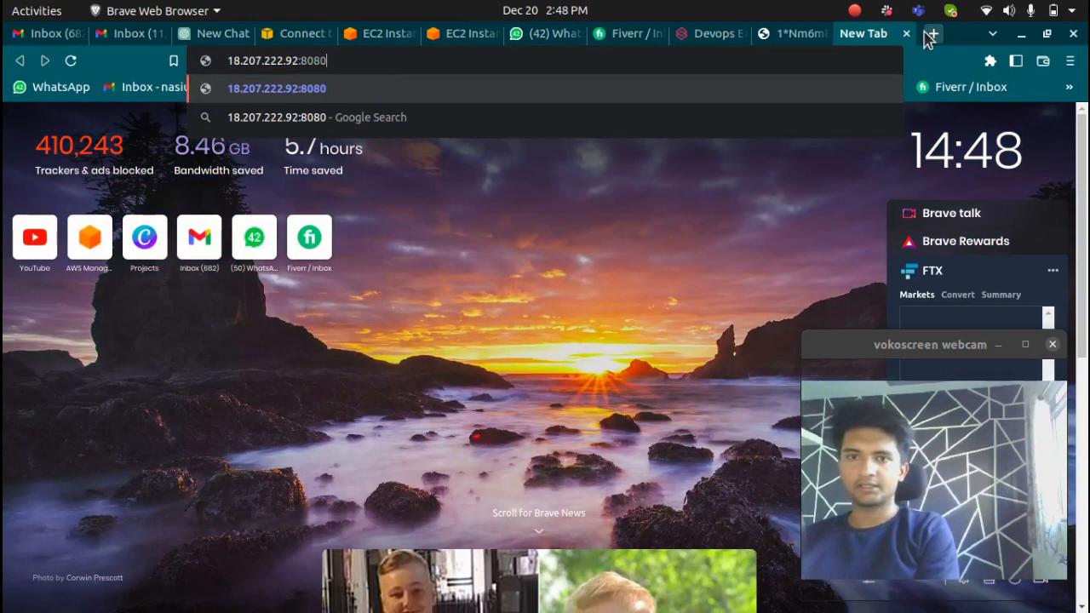
pyautogui.press('Return')
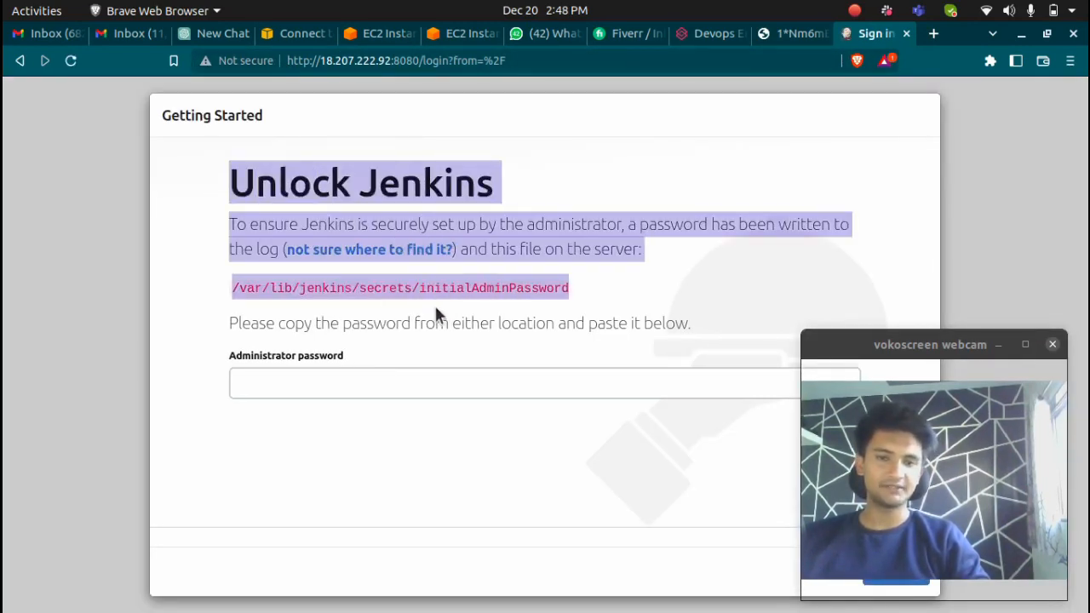
pyautogui.click(268, 162)
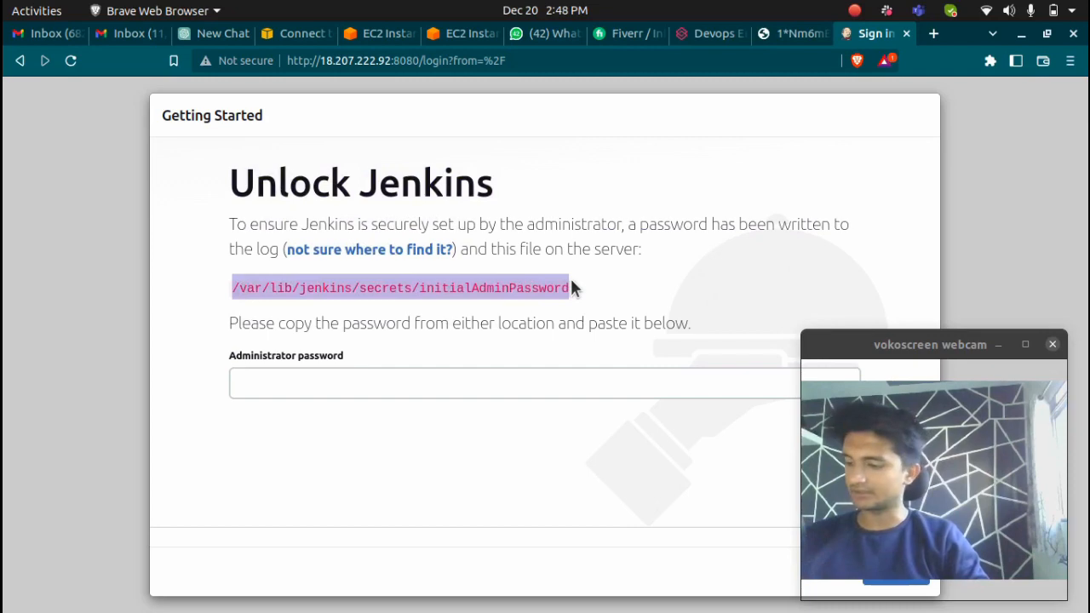
# - Print /var/lib/jenkins/secrets/initialAdminPassword in the terminal and copy the password
pyautogui.click(388, 33)
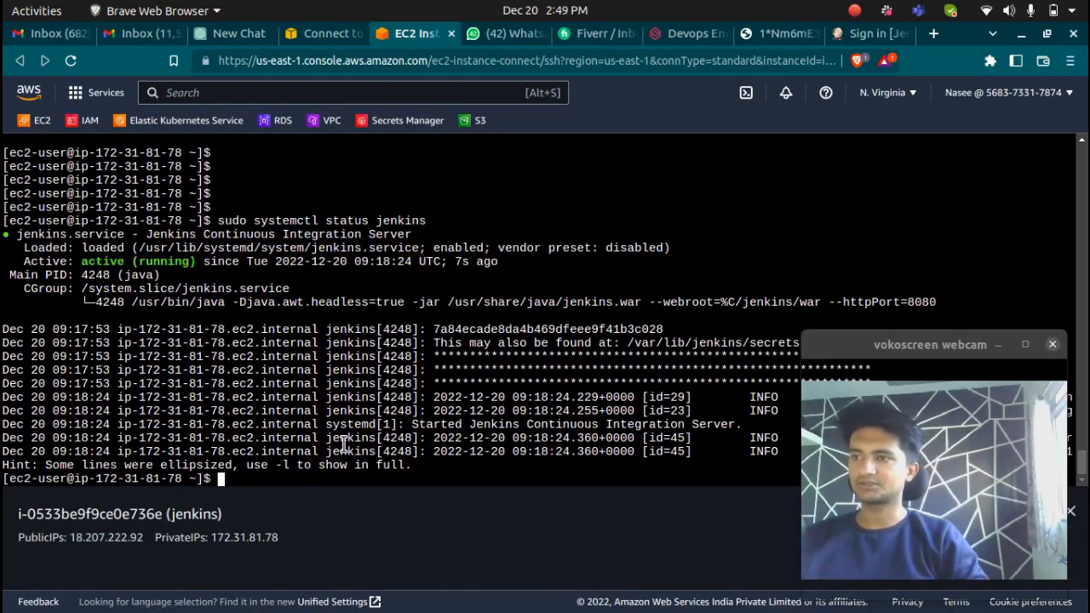
pyautogui.write('sudo')
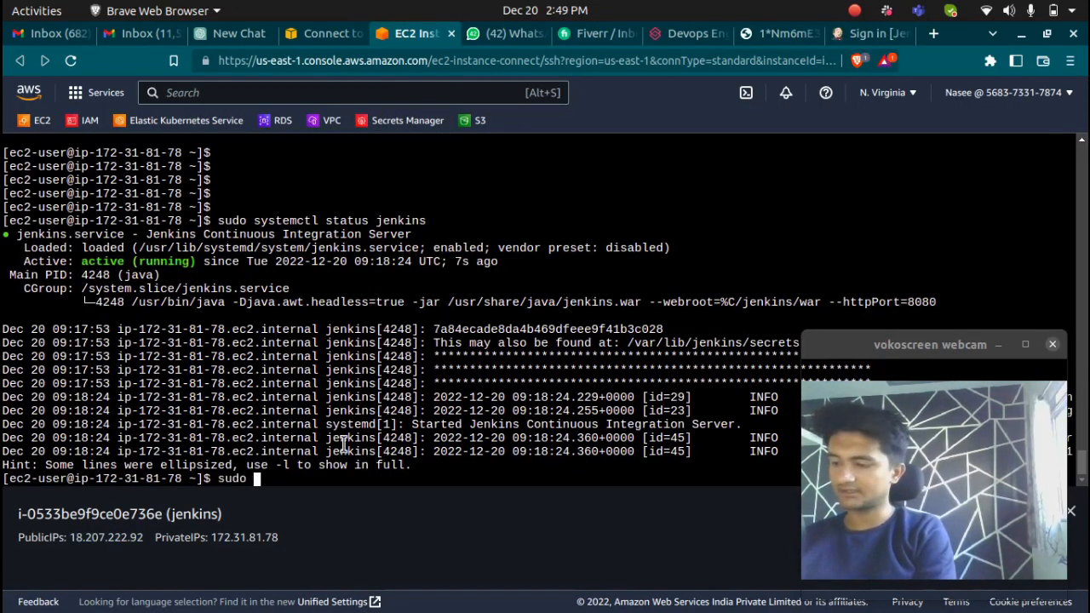
pyautogui.write('cat /var/lib/jenkins/secrets/initialAdminPassword')
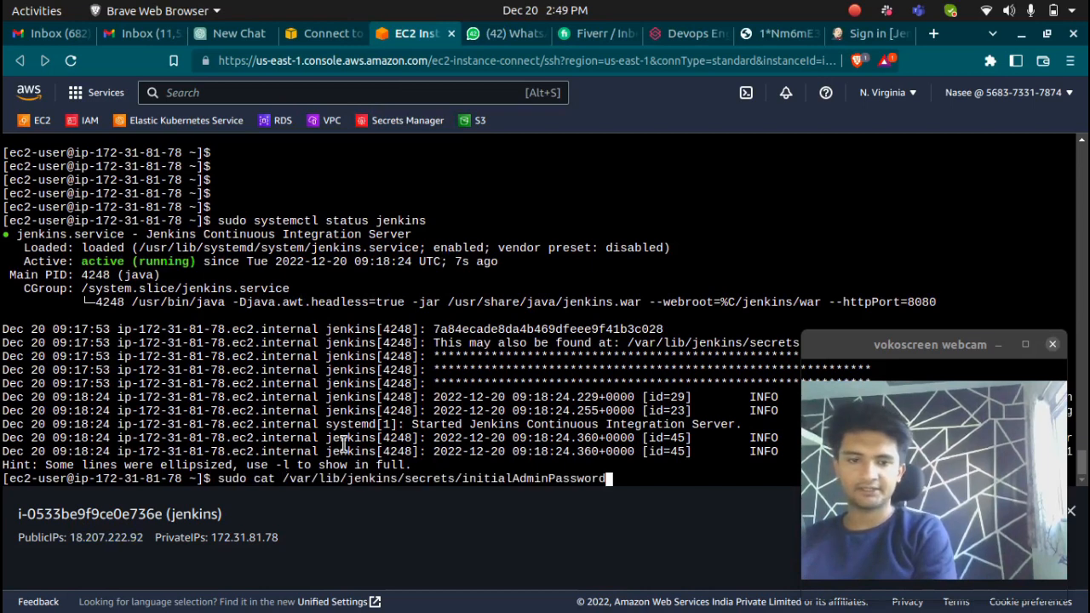
pyautogui.press('Return')
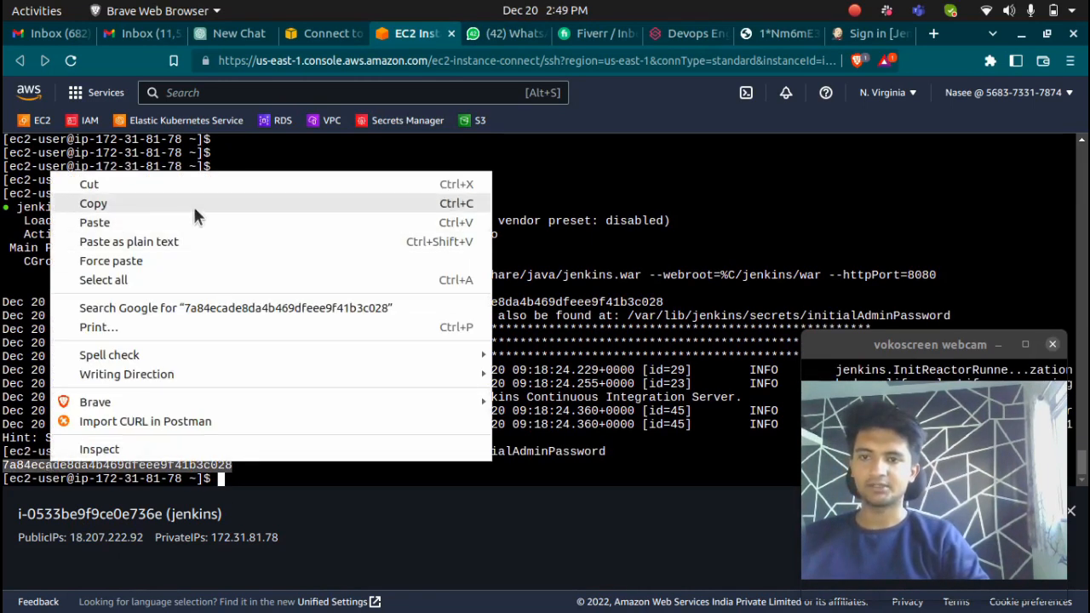
pyautogui.click(868, 33)
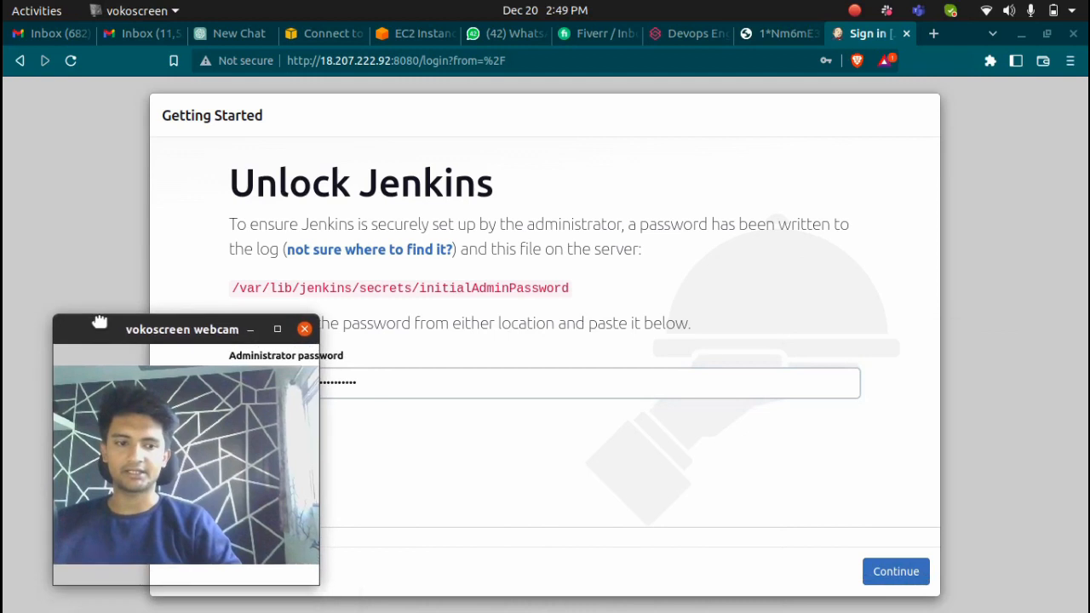
# - Unlock Jenkins with the pasted admin password and start installing the suggested plugins
pyautogui.click(895, 572)
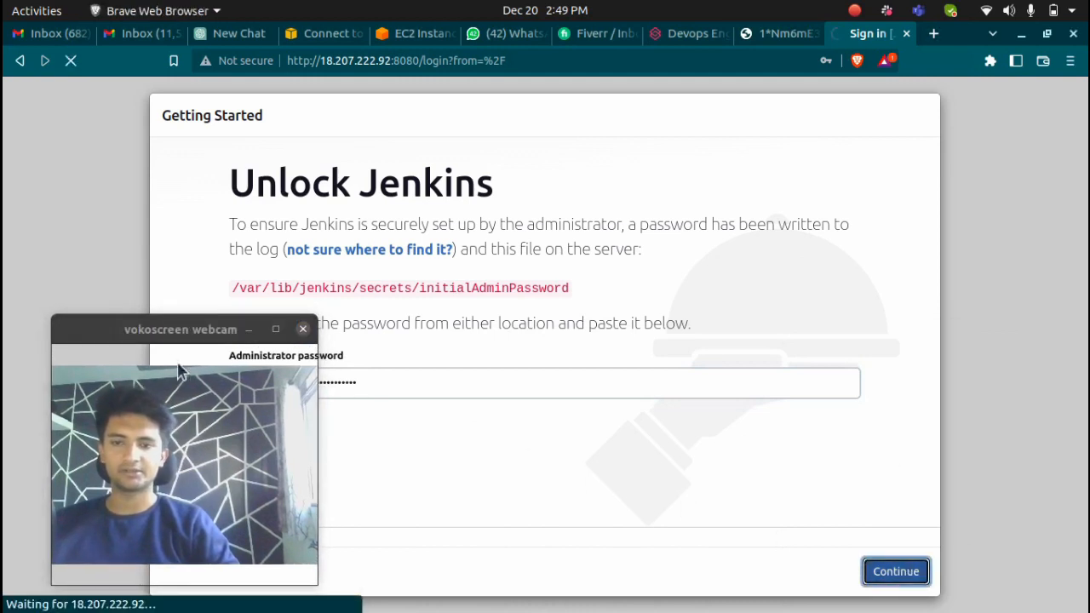
pyautogui.click(895, 571)
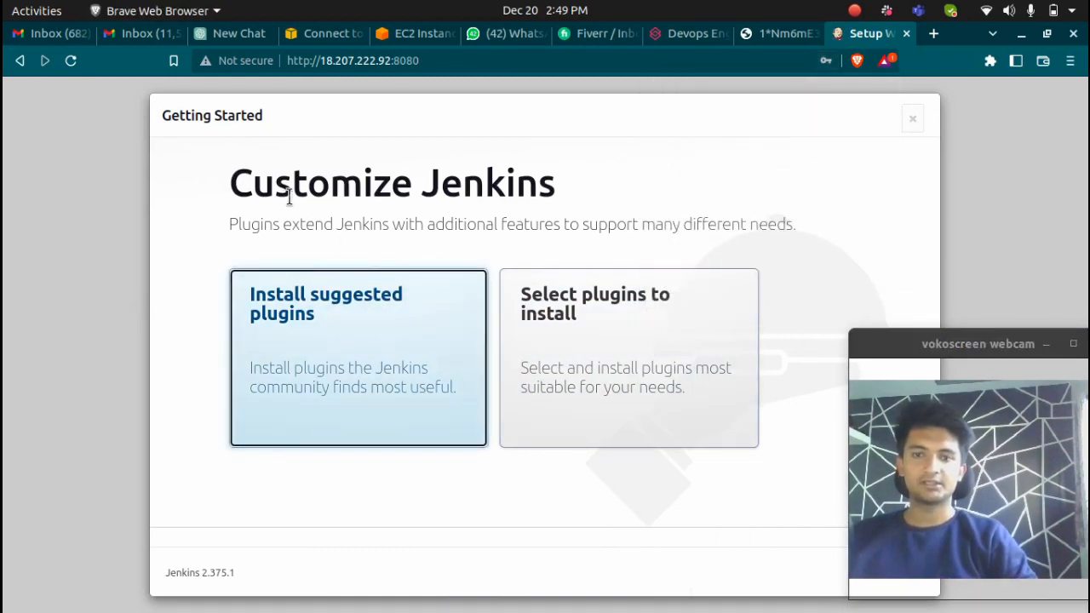
pyautogui.moveTo(593, 286)
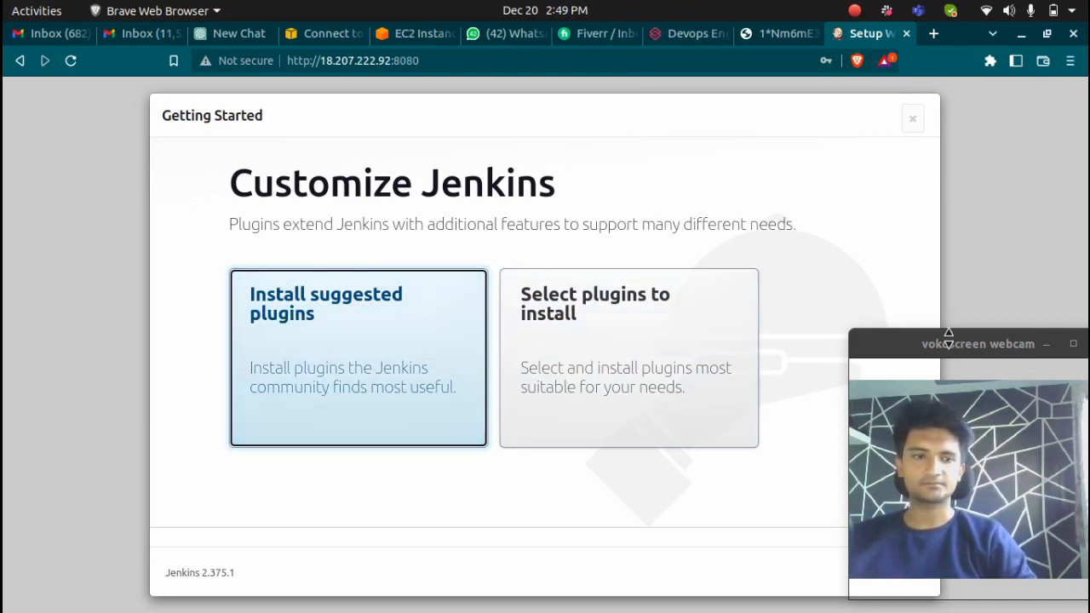
pyautogui.click(358, 358)
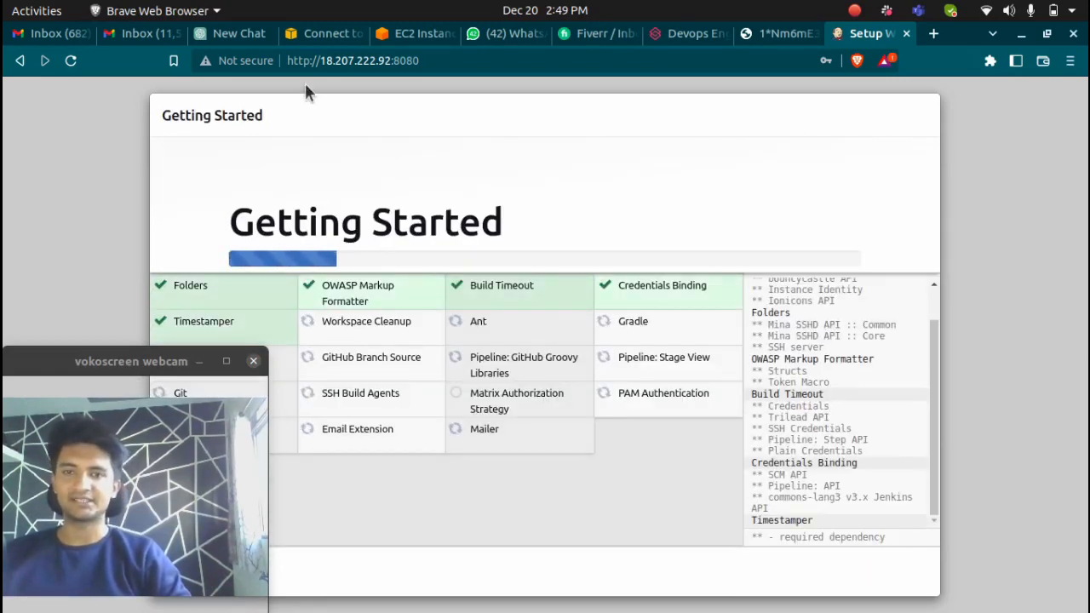
# - View the jenkins instance's security group in EC2, then return to the plugin installation progress
pyautogui.click(321, 33)
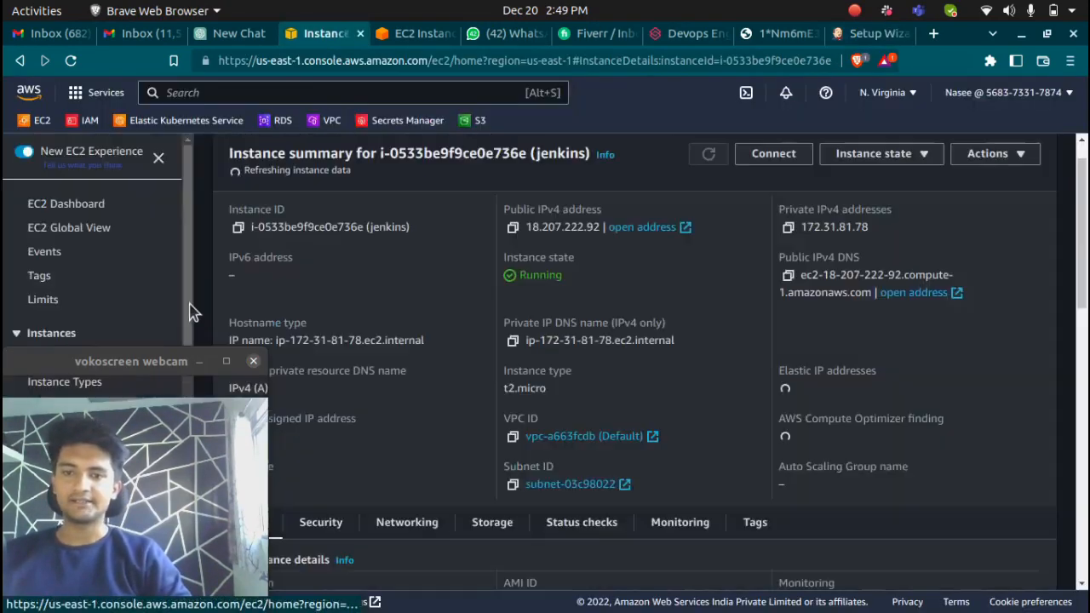
pyautogui.click(868, 33)
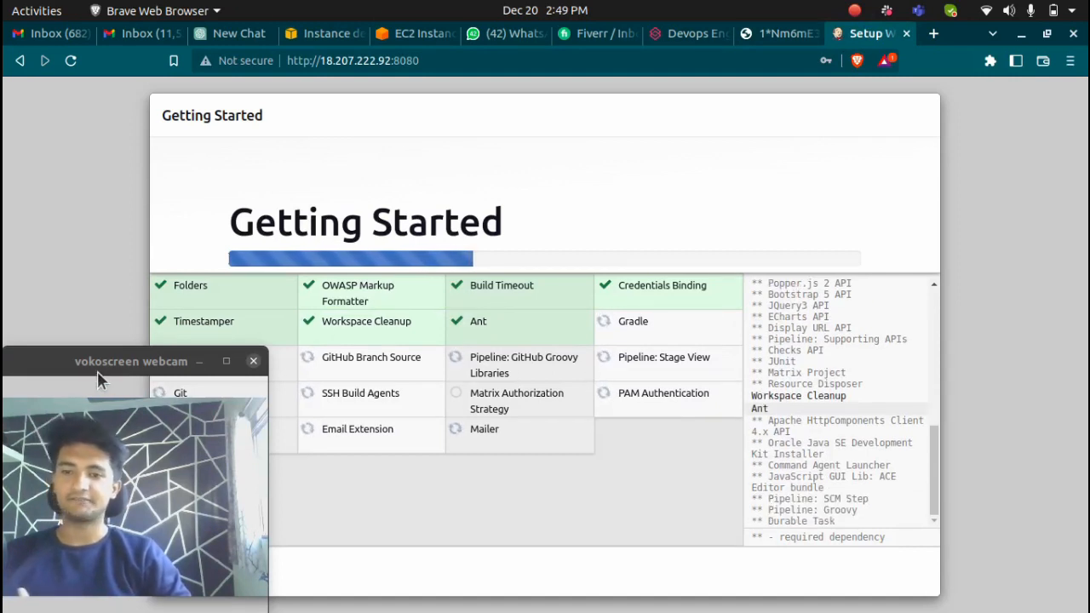
pyautogui.moveTo(131, 361); pyautogui.dragTo(890, 340)
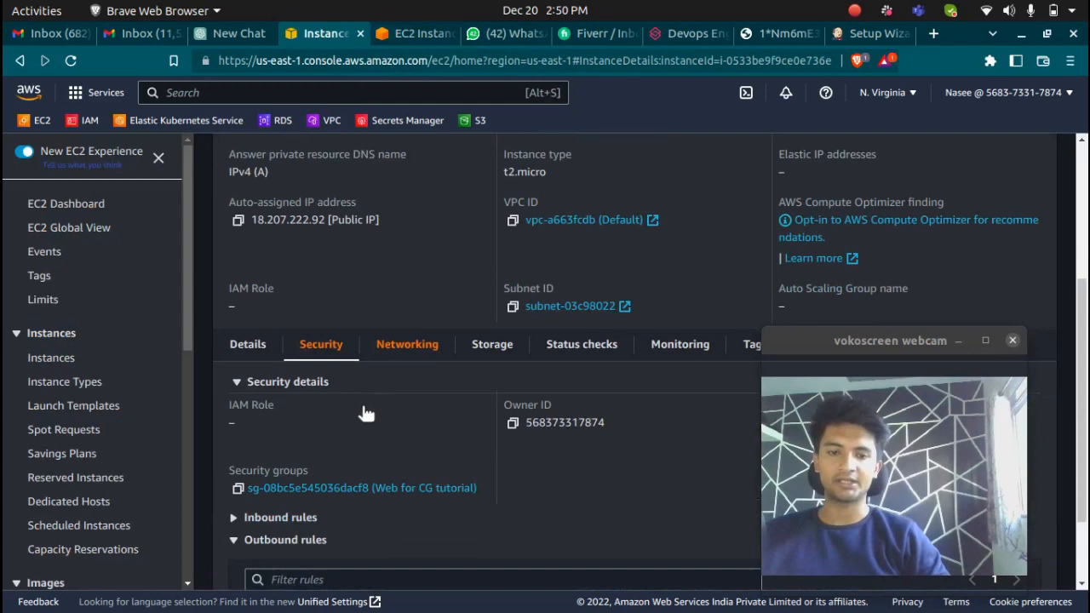
pyautogui.click(868, 34)
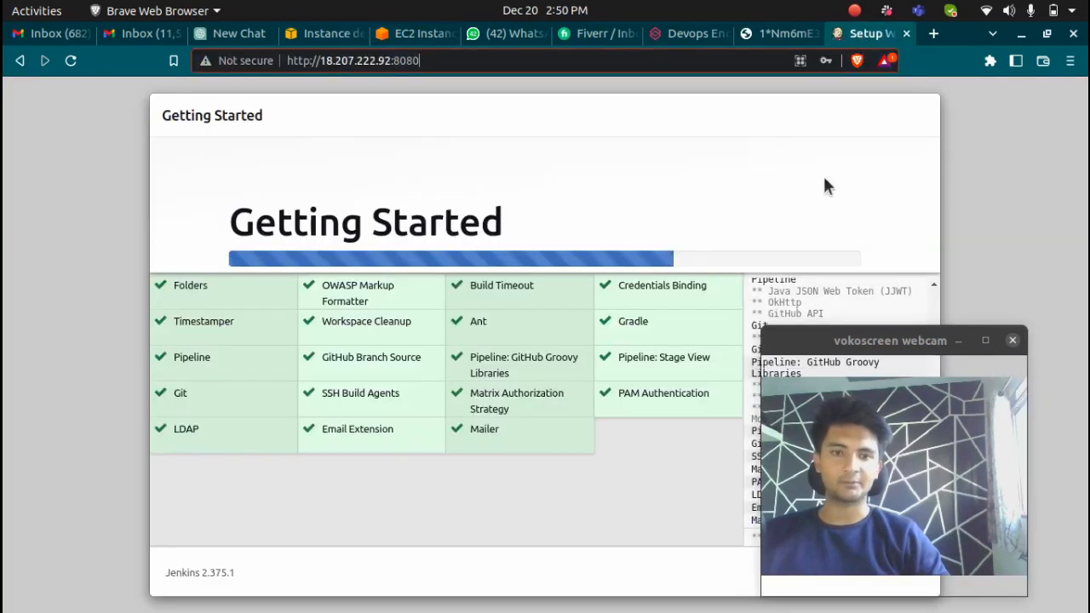
pyautogui.moveTo(571, 264)
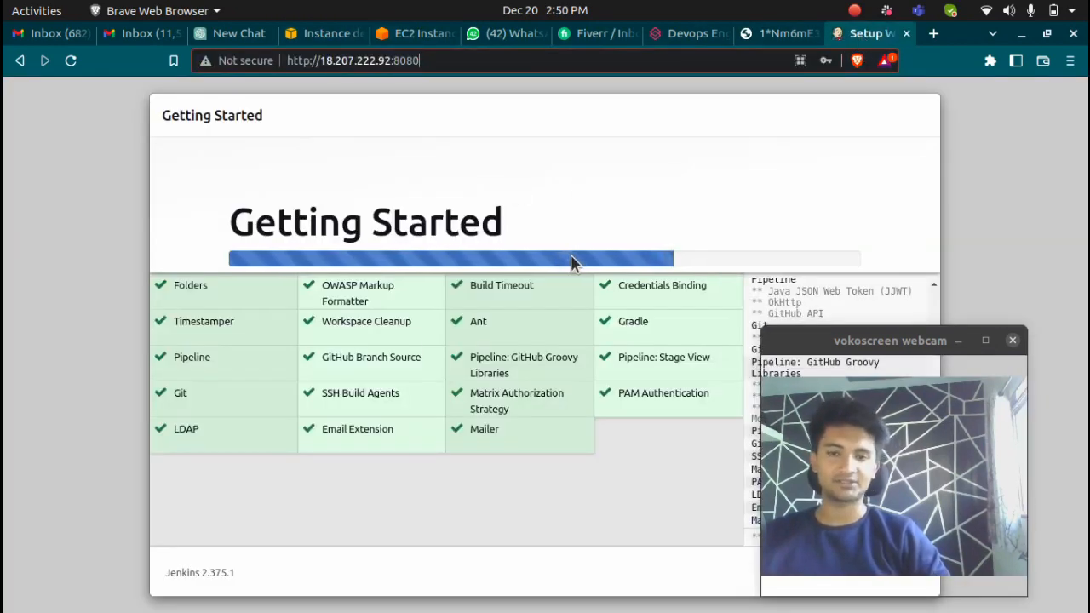
pyautogui.moveTo(541, 238)
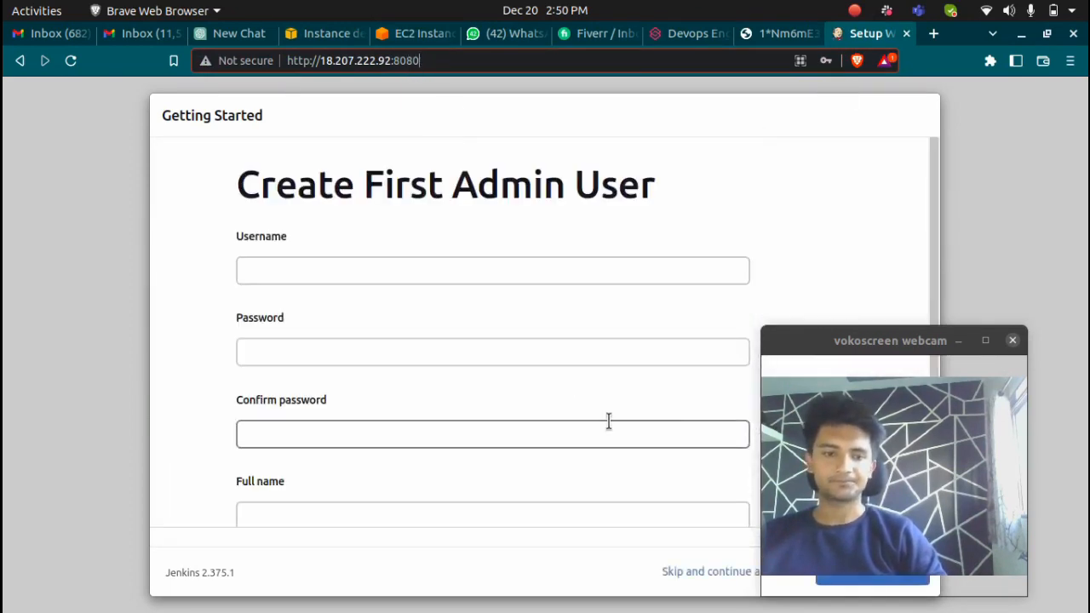
# - Scroll the empty Create First Admin User form, then view the Jenkins on AWS EC2 tutorial image
pyautogui.scroll(-3)
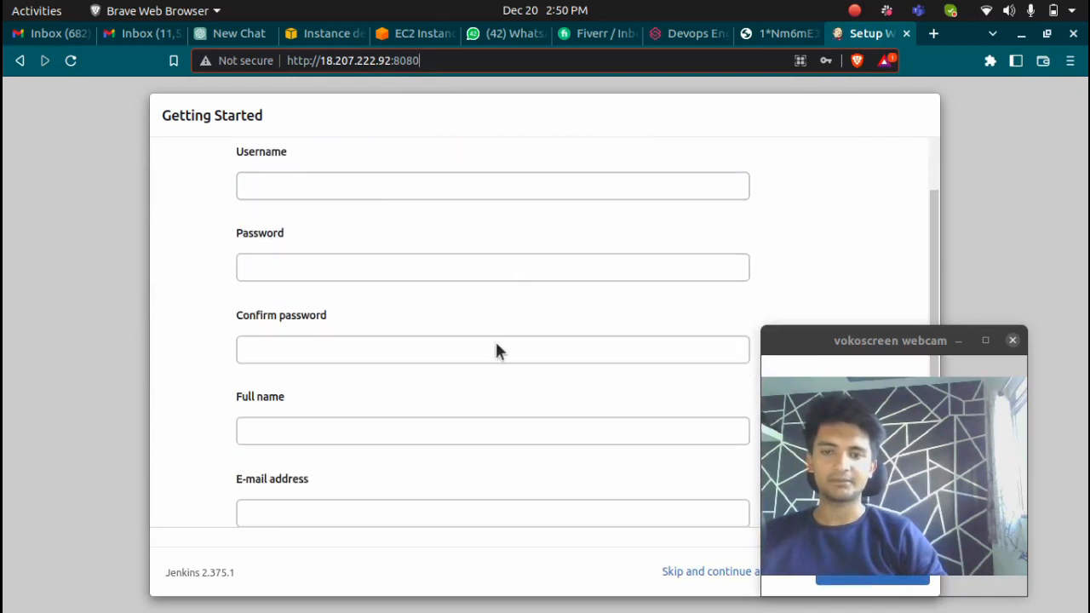
pyautogui.scroll(3)
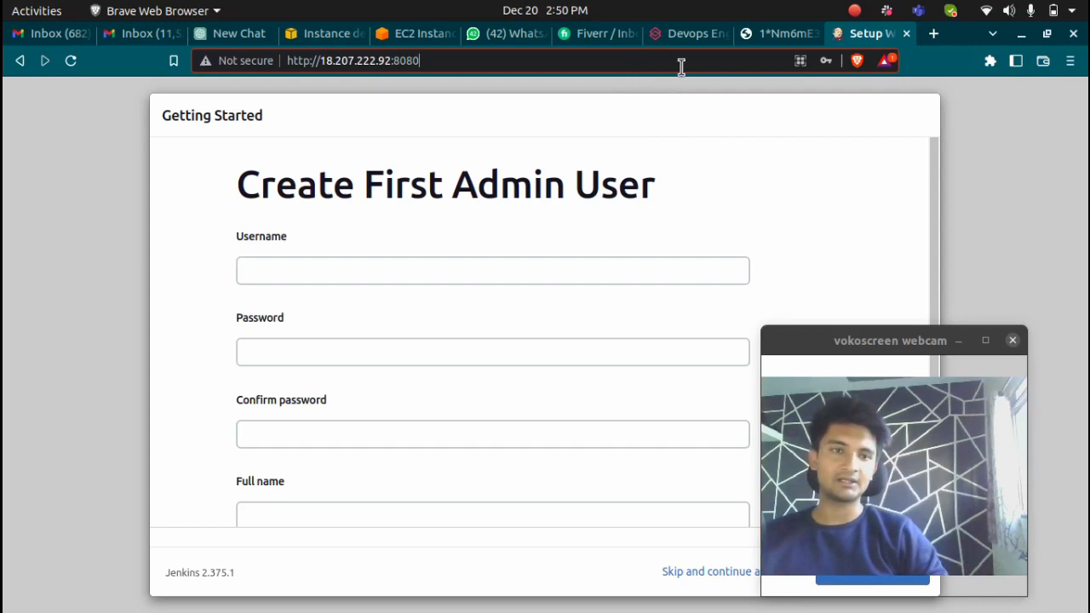
pyautogui.click(777, 33)
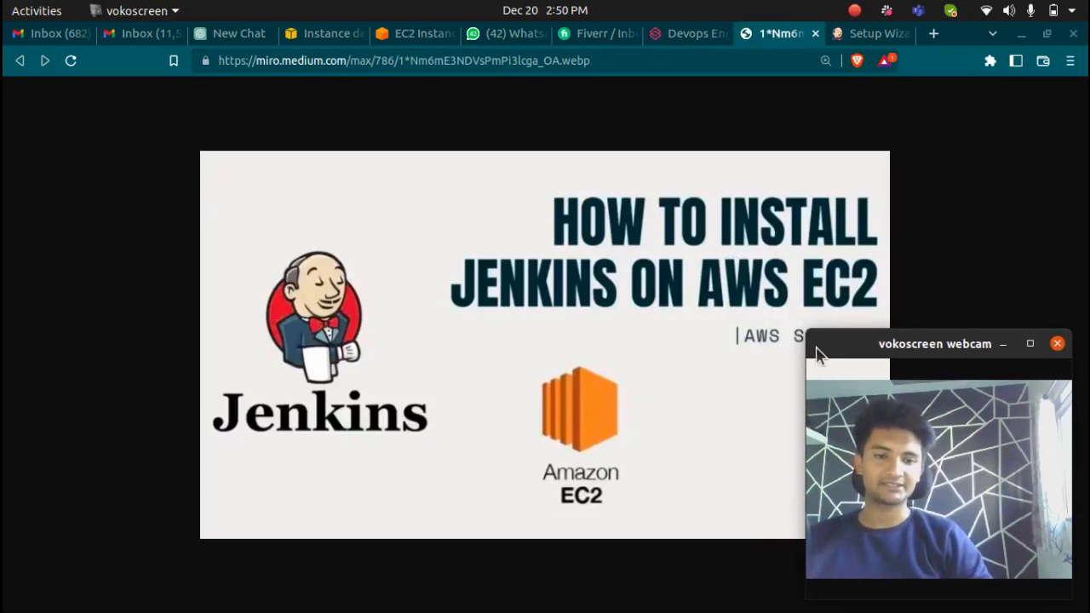
pyautogui.moveTo(821, 349)
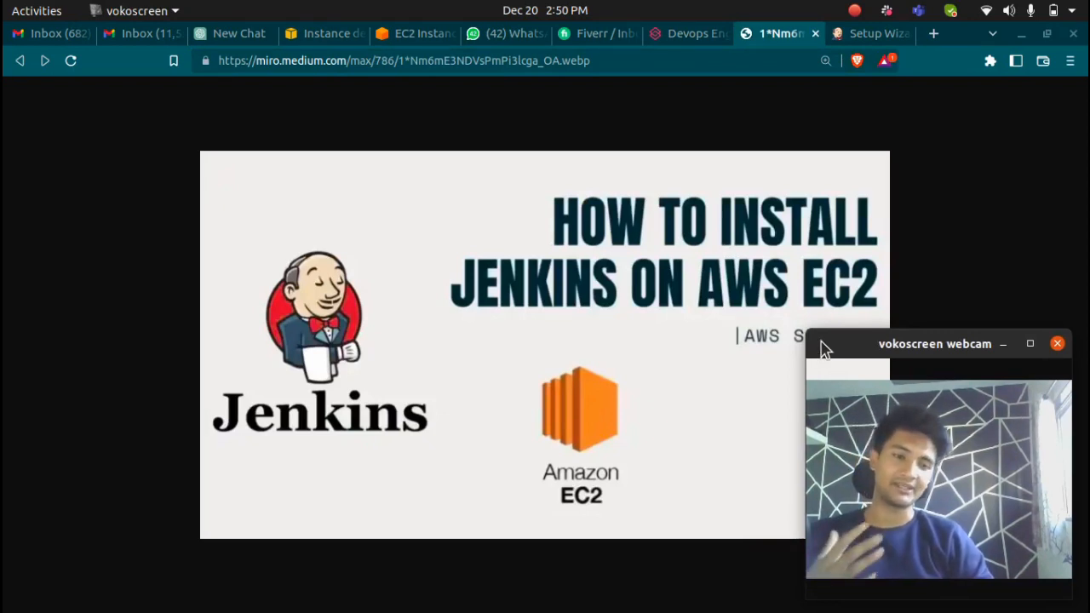
pyautogui.moveTo(1043, 8)
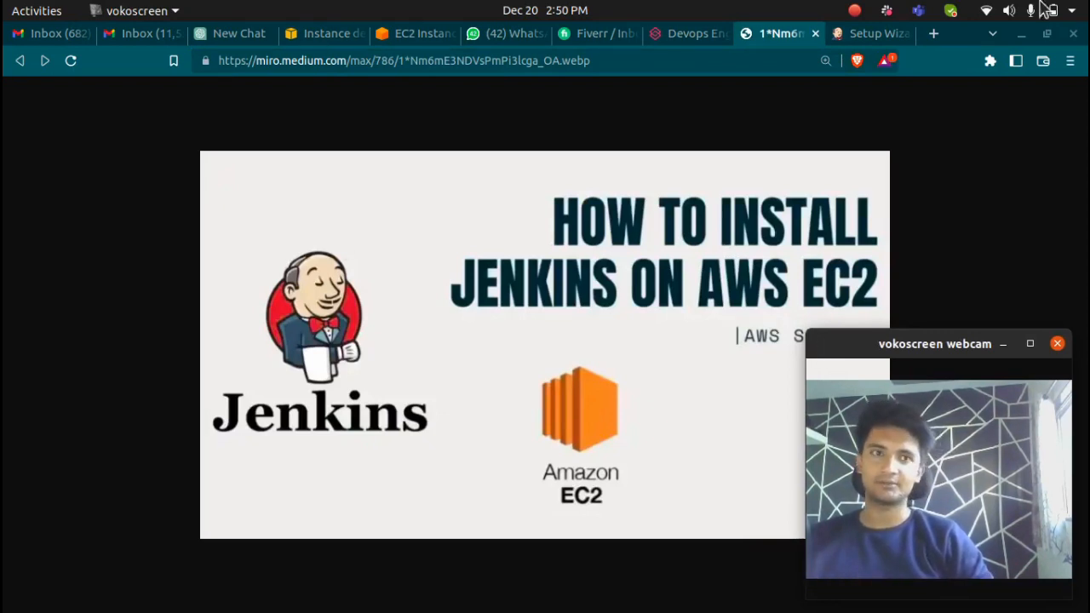